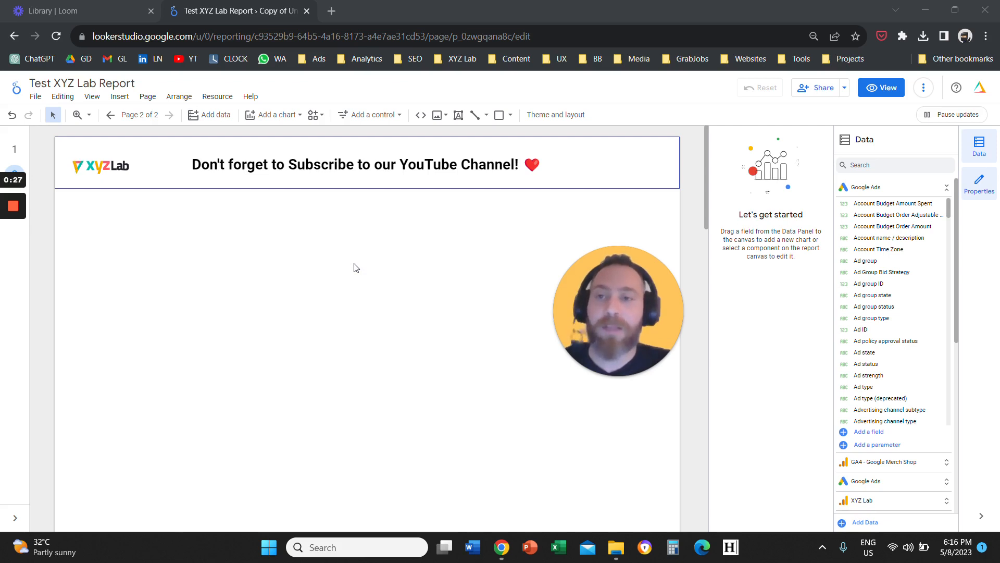
{"action": "mouse_move", "coordinate": [284, 219]}
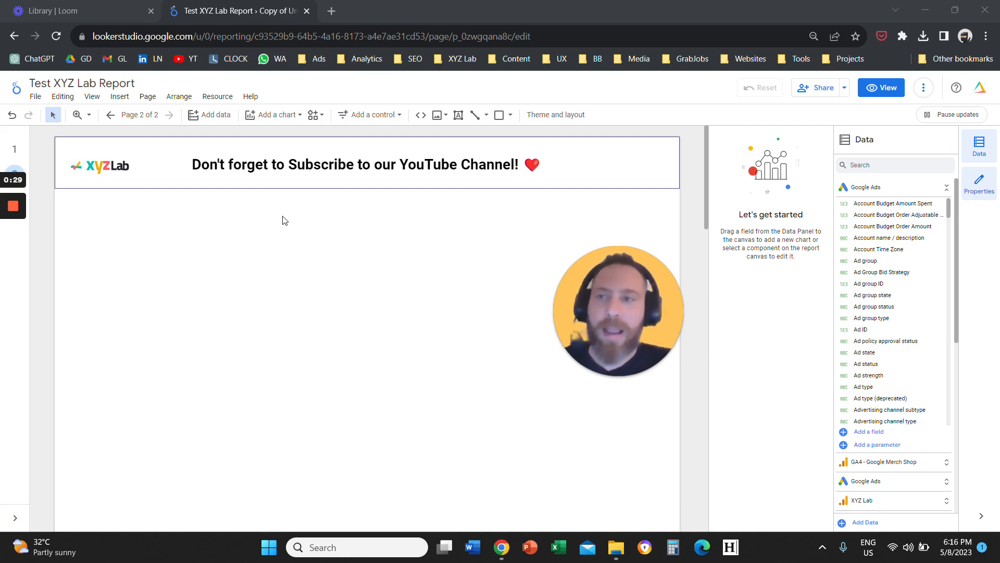
Insert a column chart of Clicks by Ad group and place it on the page.
{"action": "left_click", "coordinate": [119, 95]}
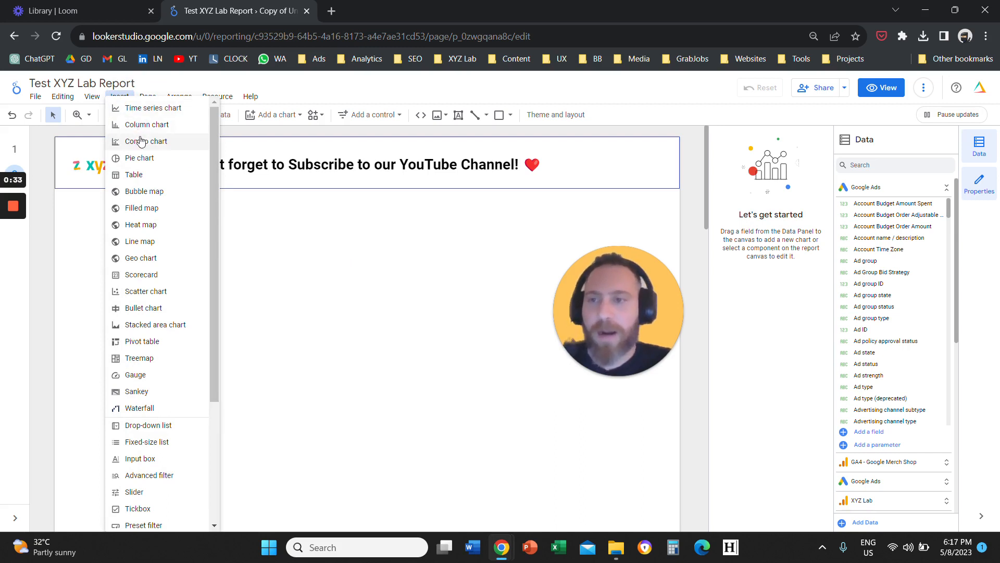
{"action": "left_click", "coordinate": [146, 124]}
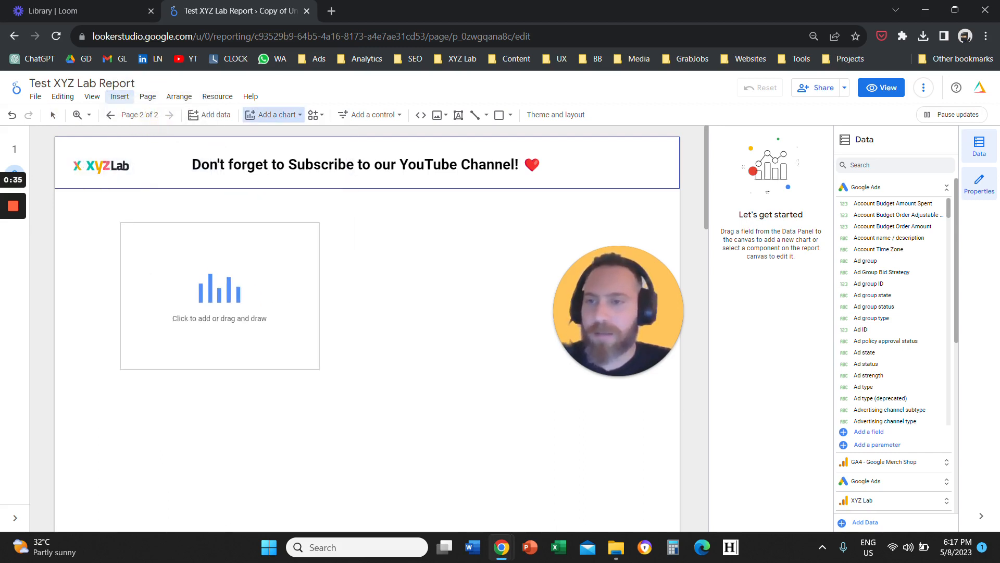
{"action": "left_click", "coordinate": [220, 295]}
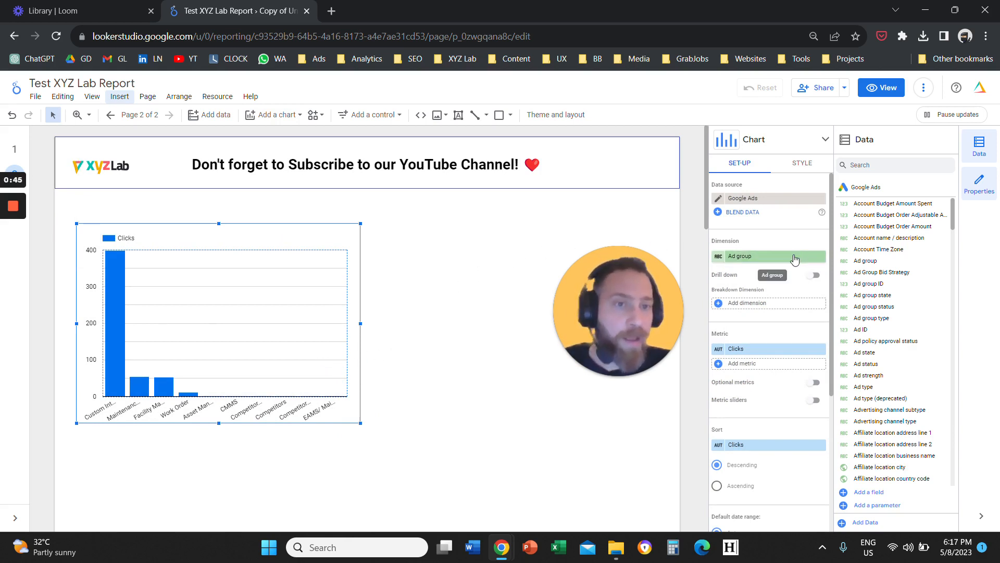
Set the chart's dimension to Day of week and its metric to Conversions.
{"action": "left_click", "coordinate": [768, 256]}
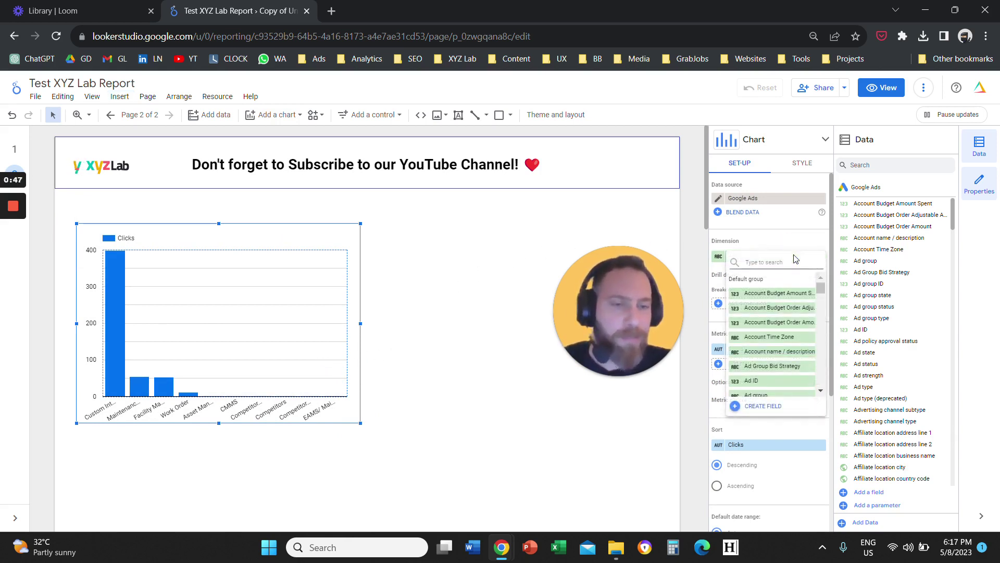
{"action": "type", "text": "day"}
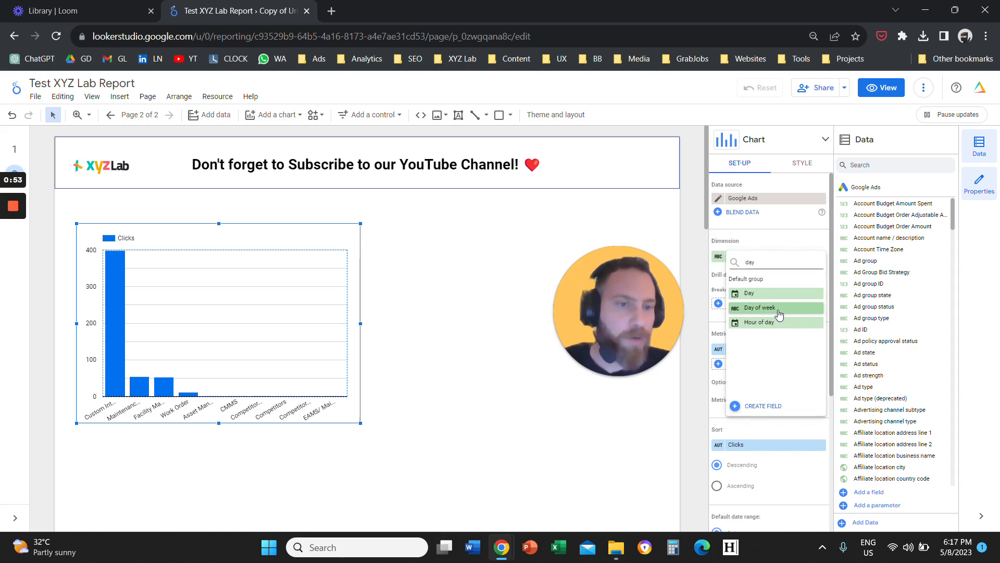
{"action": "left_click", "coordinate": [759, 307]}
{"action": "type", "text": "c"}
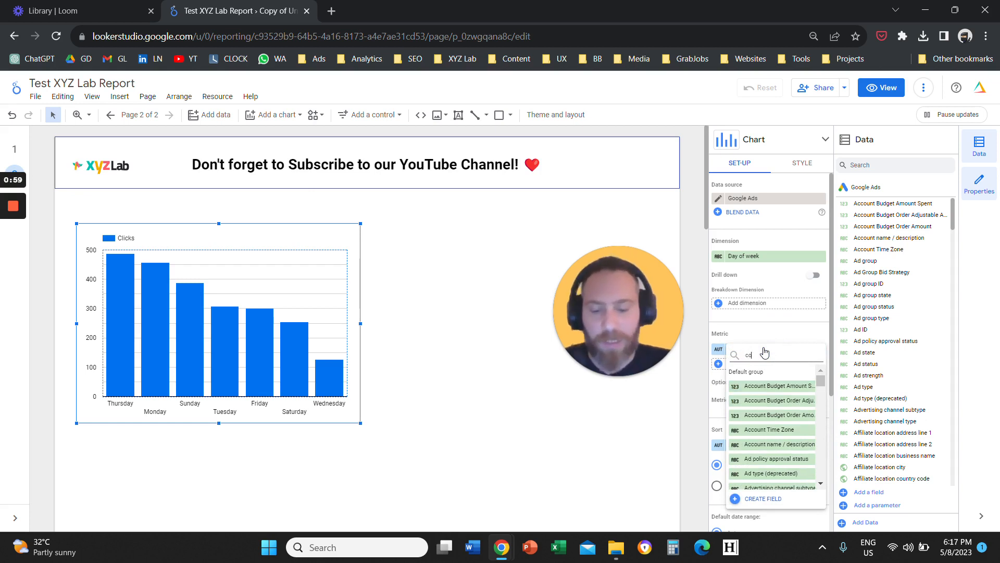
{"action": "type", "text": "onver"}
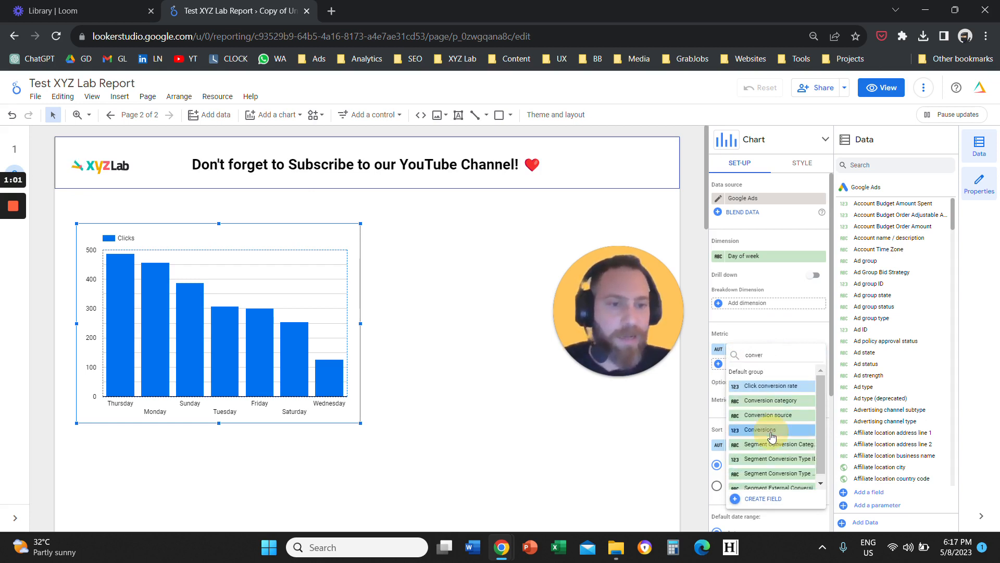
{"action": "left_click", "coordinate": [756, 429]}
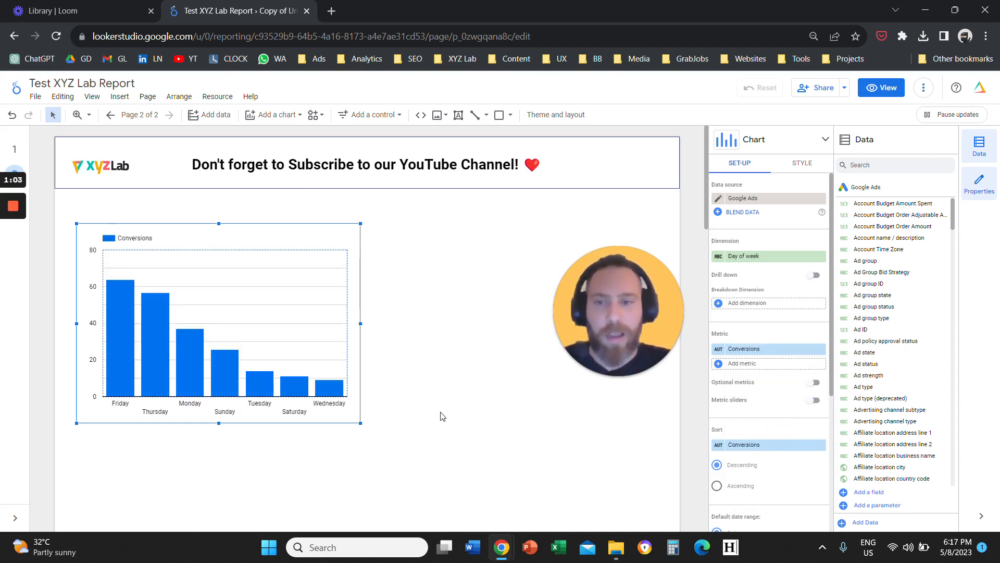
{"action": "mouse_move", "coordinate": [121, 377]}
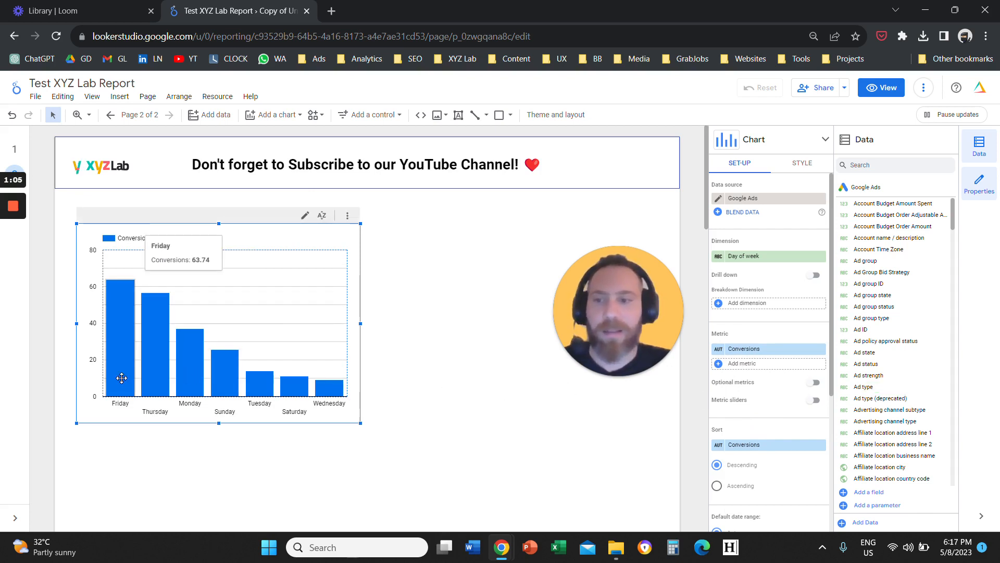
{"action": "mouse_move", "coordinate": [400, 361]}
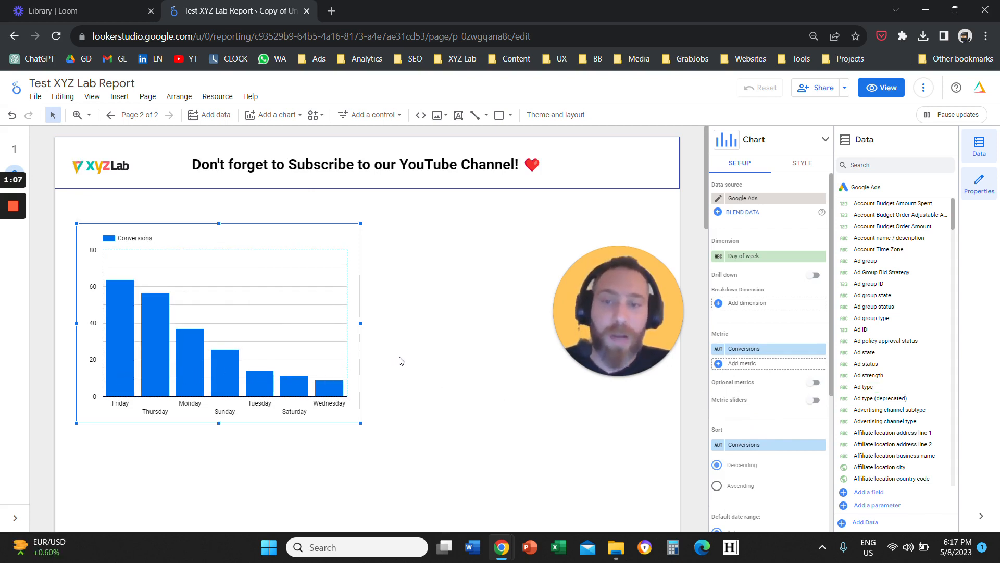
{"action": "mouse_move", "coordinate": [769, 445]}
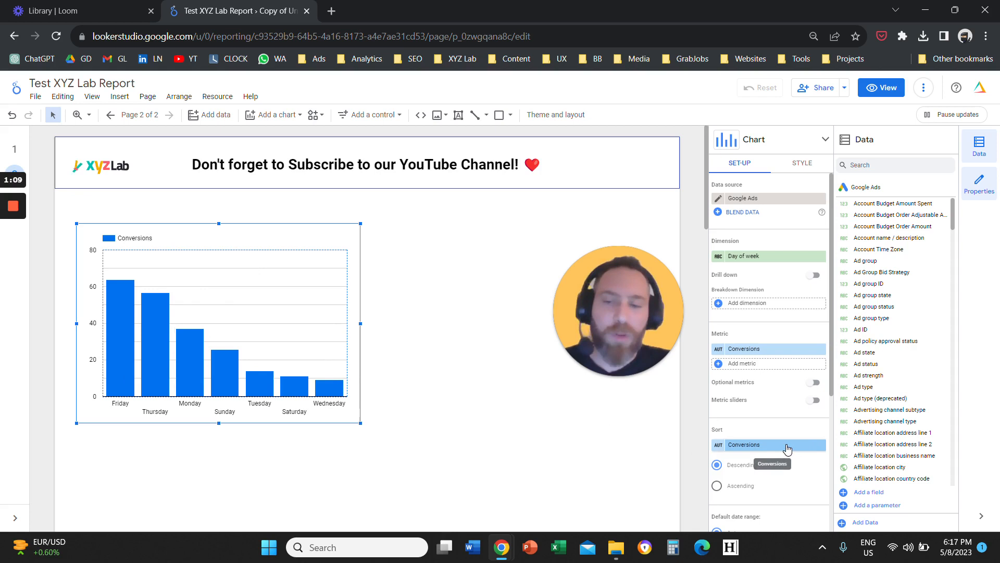
Sort the bars by Day of week, trying ascending then settling on descending.
{"action": "left_click", "coordinate": [742, 362]}
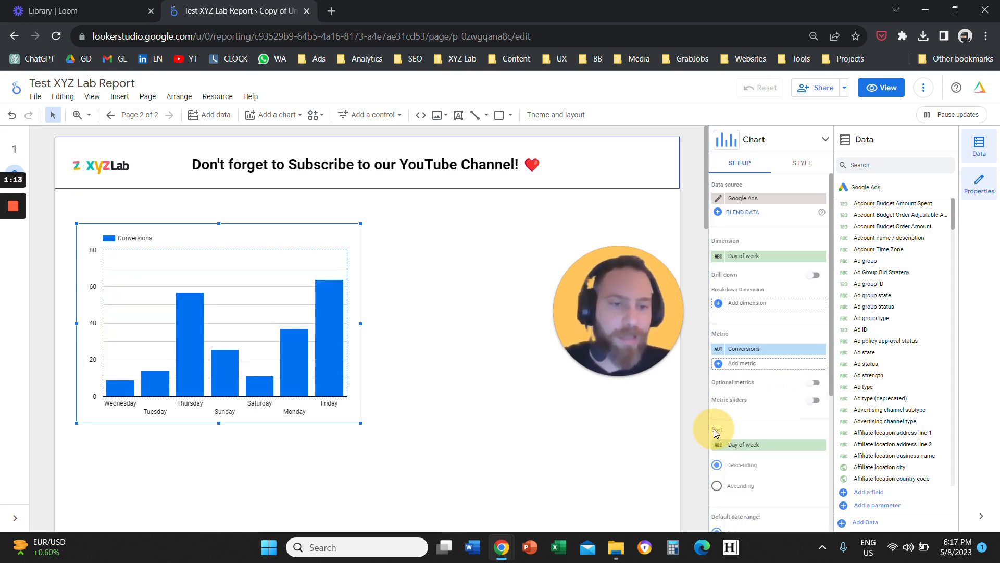
{"action": "left_click", "coordinate": [717, 486]}
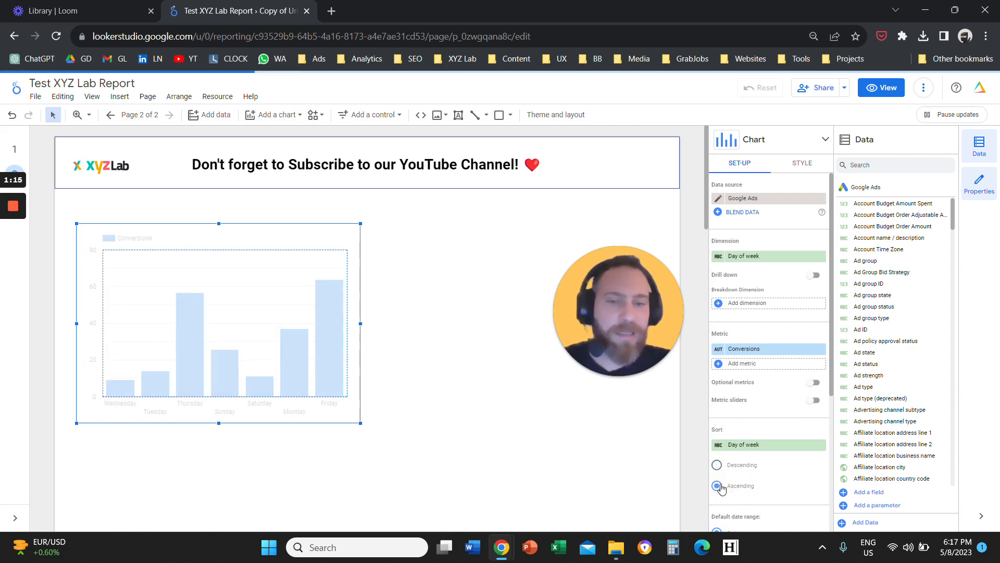
{"action": "left_click", "coordinate": [717, 485]}
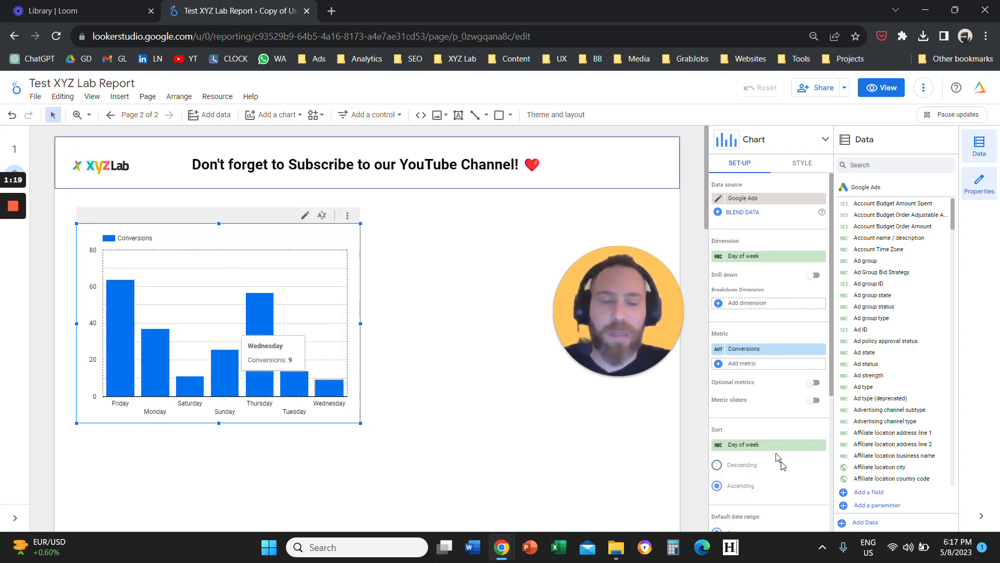
{"action": "left_click", "coordinate": [717, 465]}
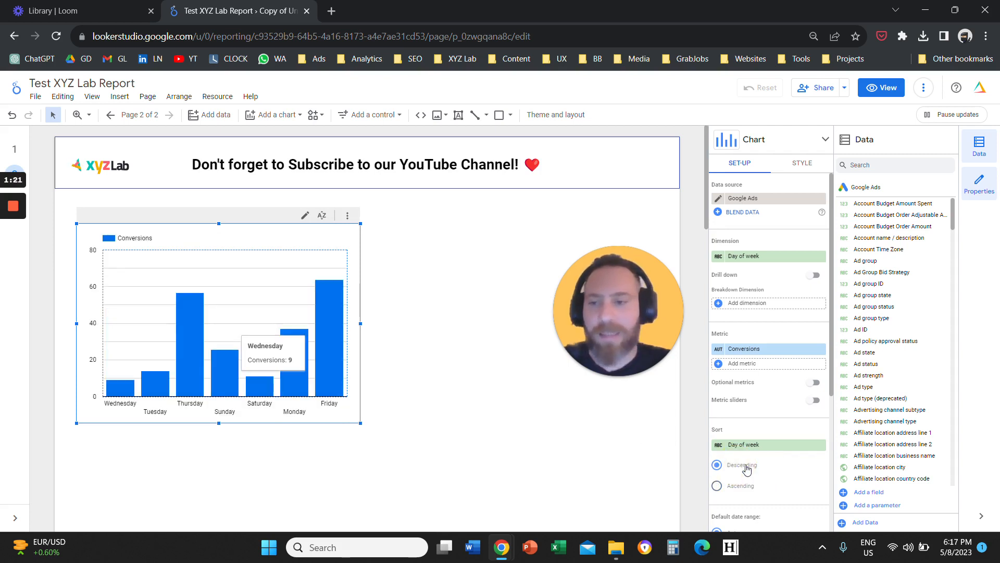
{"action": "mouse_move", "coordinate": [762, 445]}
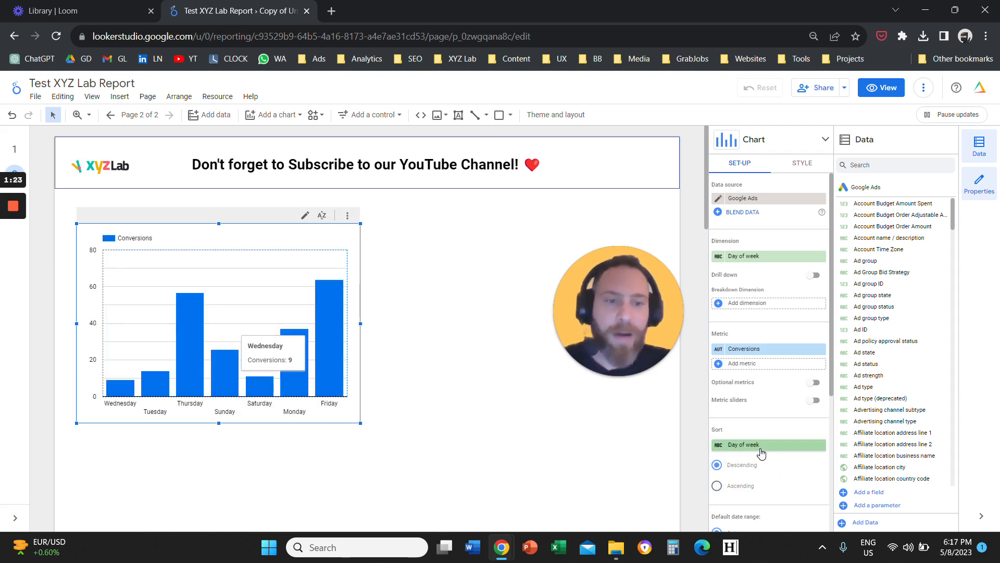
{"action": "mouse_move", "coordinate": [510, 402]}
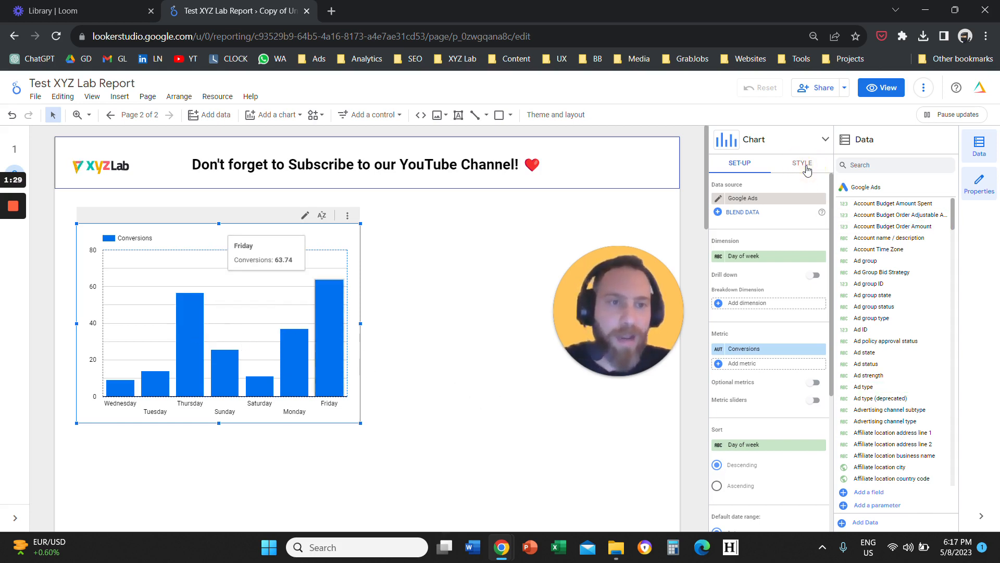
Show data labels on the bars, then remove the chart from the page.
{"action": "left_click", "coordinate": [801, 164]}
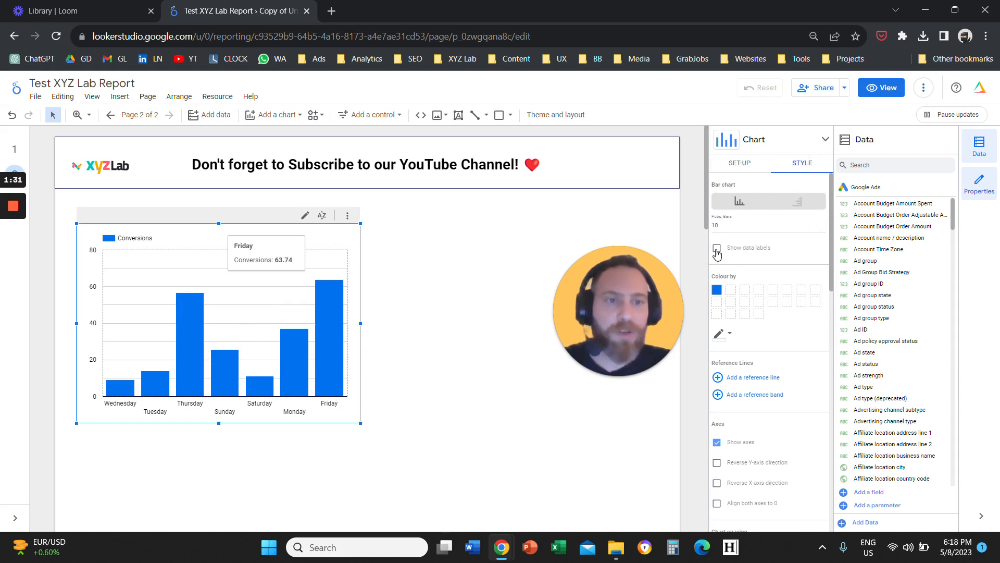
{"action": "left_click", "coordinate": [717, 248]}
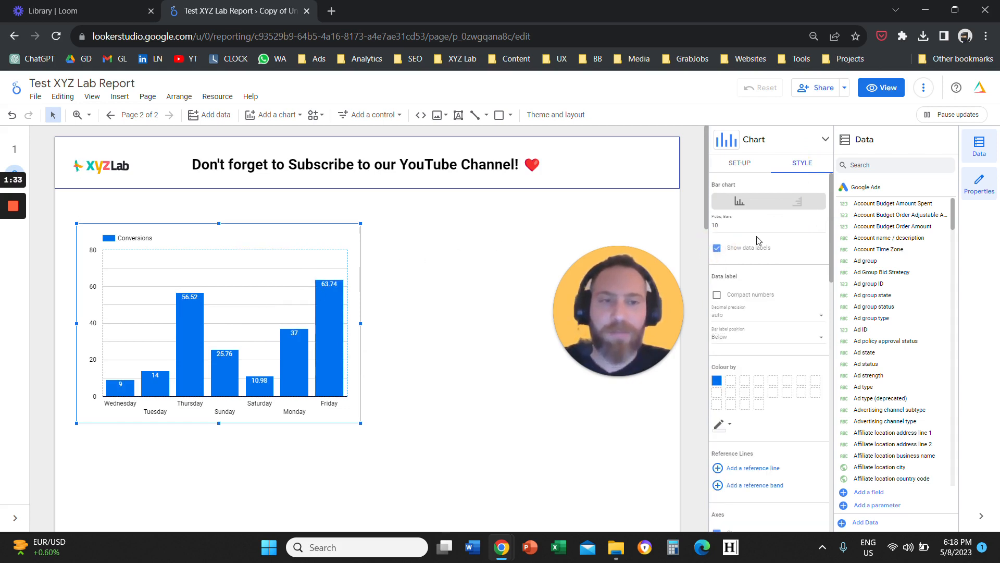
{"action": "left_click", "coordinate": [740, 163]}
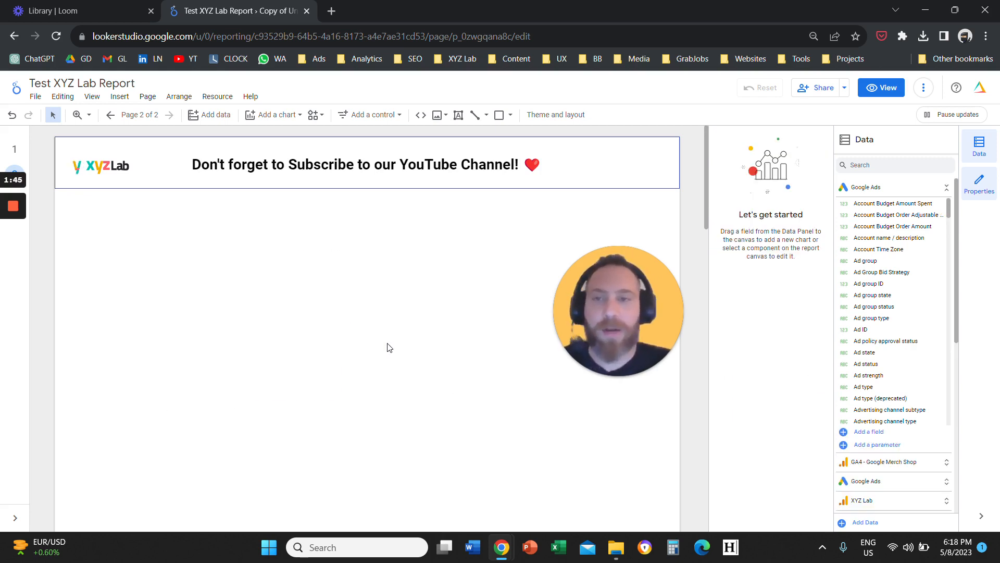
Insert a combo chart on the page with Day of week as its dimension.
{"action": "left_click", "coordinate": [119, 96]}
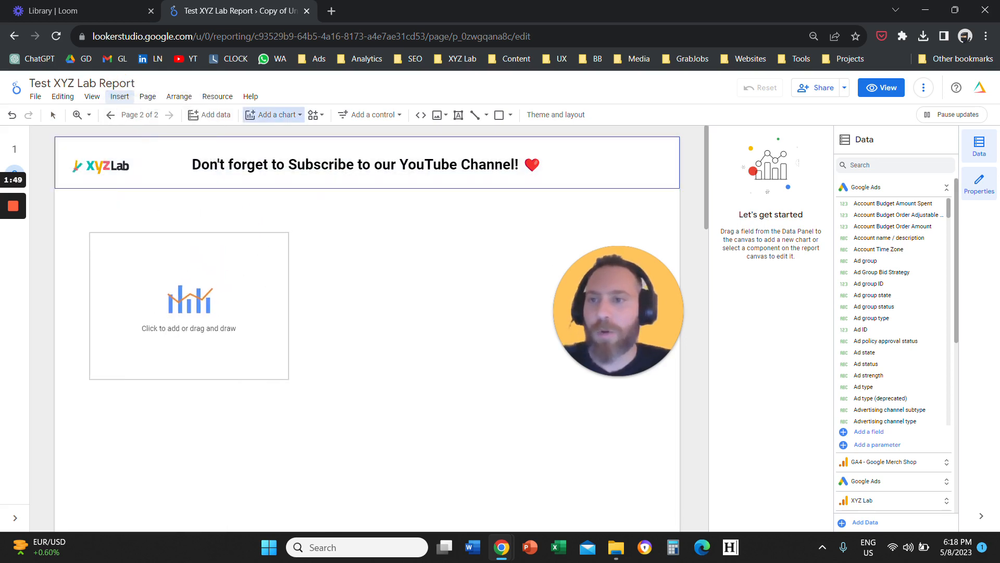
{"action": "left_click", "coordinate": [188, 300]}
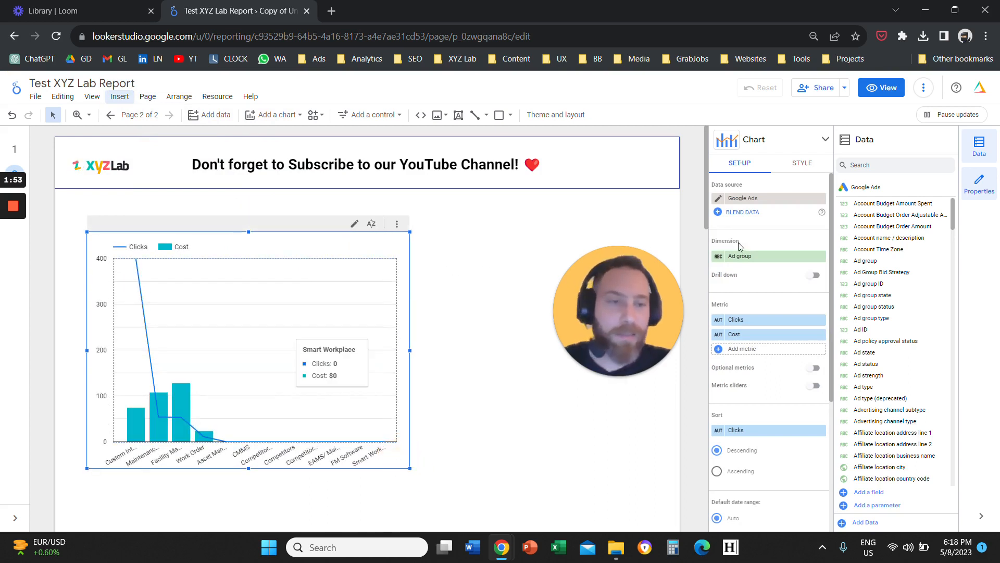
{"action": "left_click", "coordinate": [768, 256]}
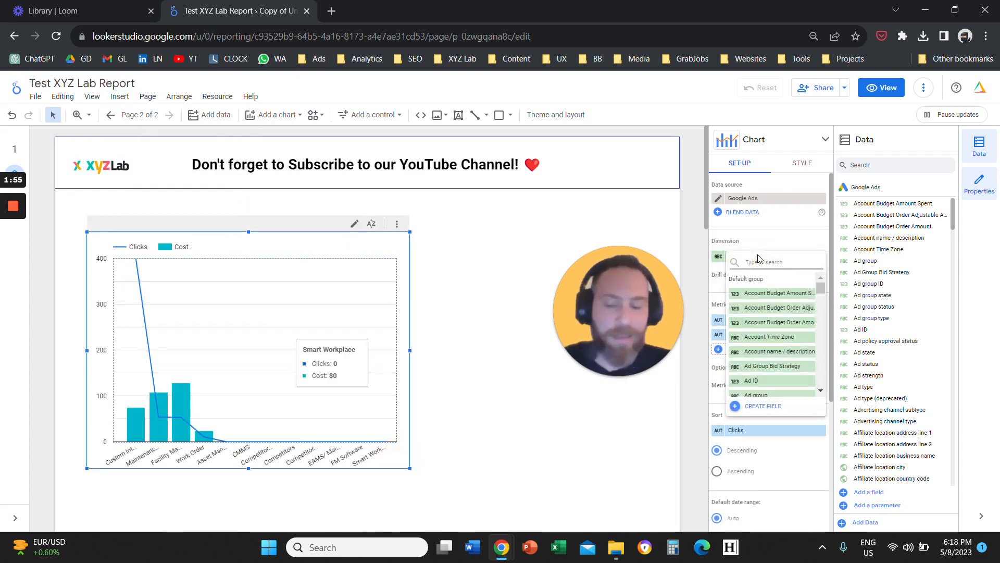
{"action": "type", "text": "day"}
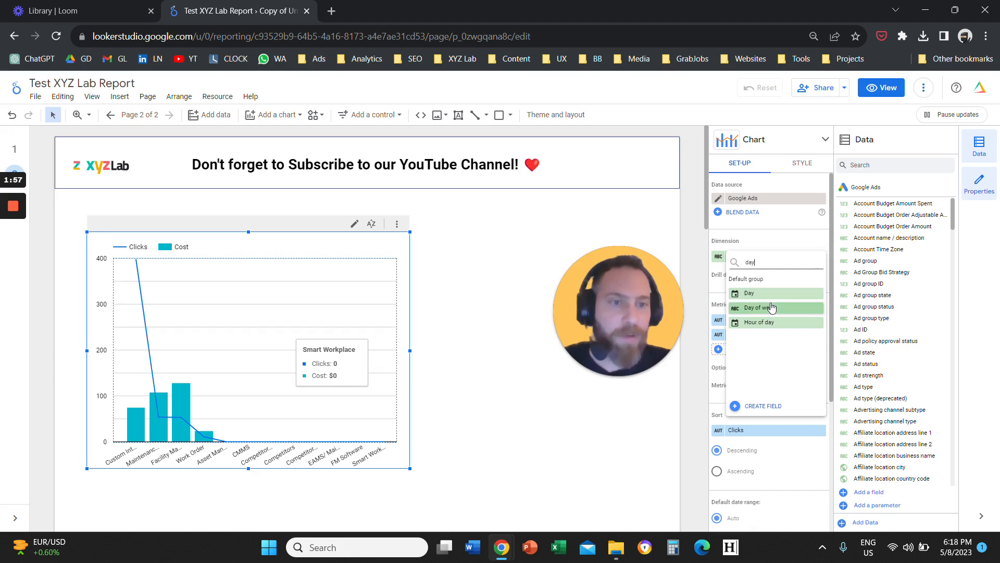
{"action": "left_click", "coordinate": [754, 307]}
{"action": "type", "text": "c"}
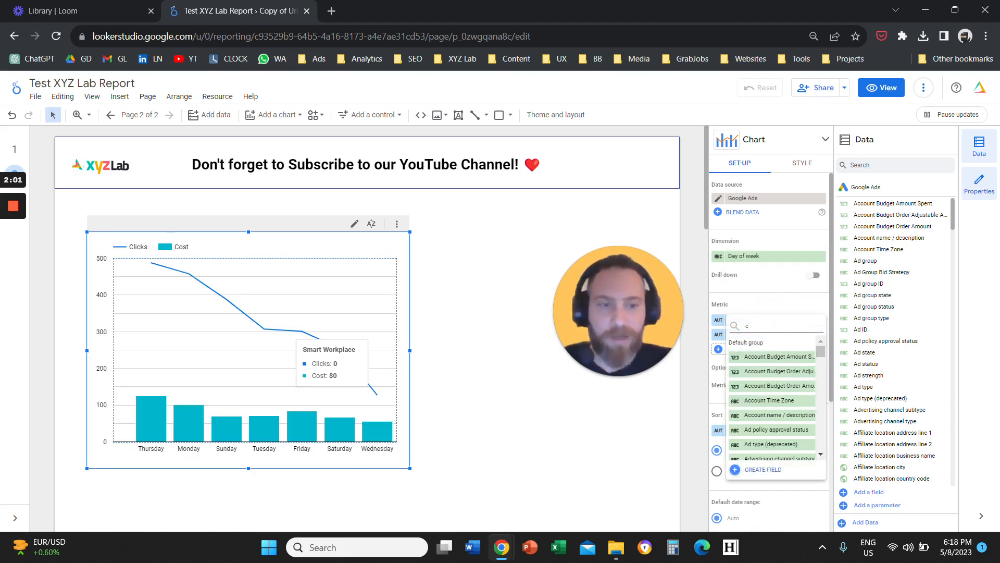
Replace the Clicks and Cost metrics with Conversions and Click conversion rate.
{"action": "type", "text": "onv"}
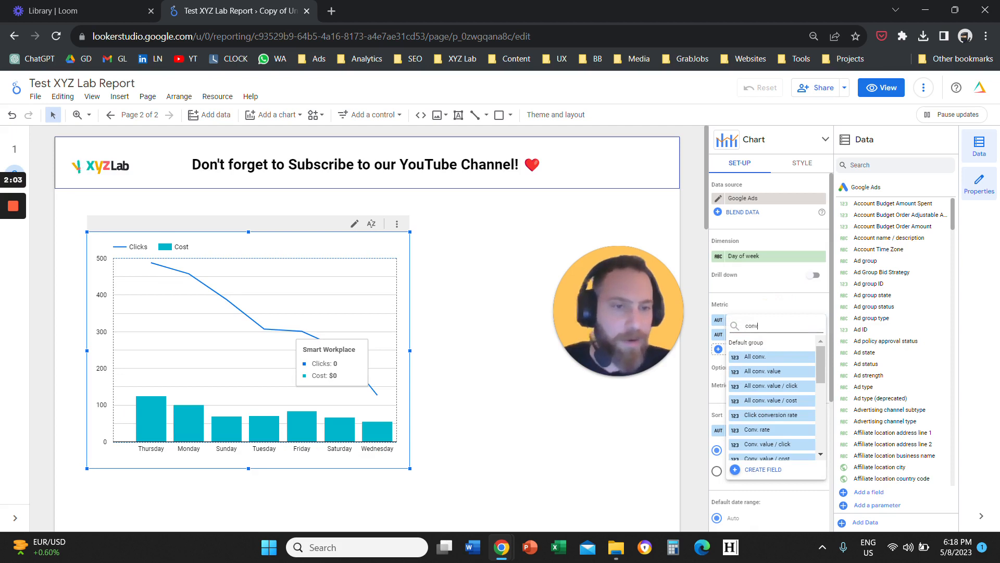
{"action": "type", "text": "er"}
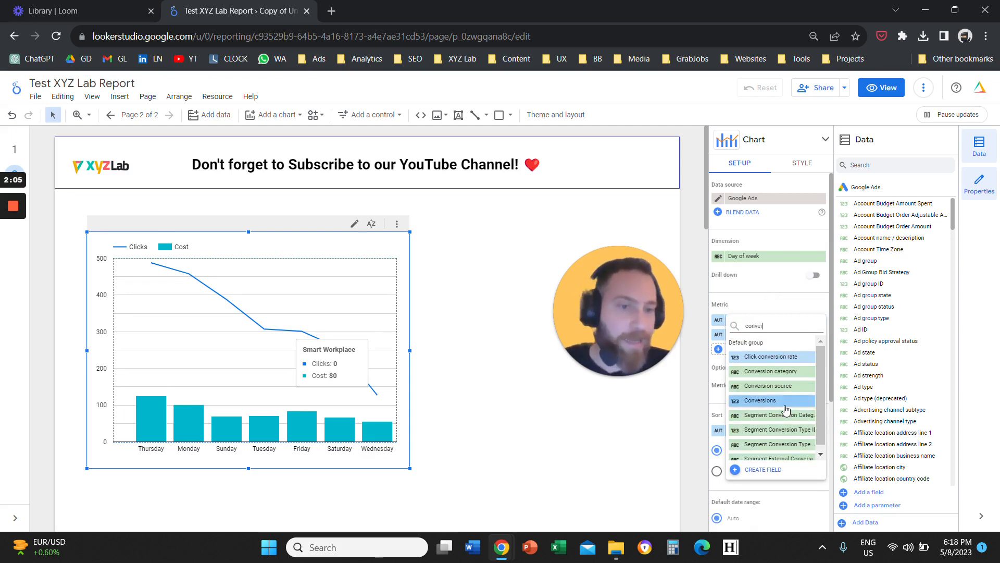
{"action": "left_click", "coordinate": [761, 400]}
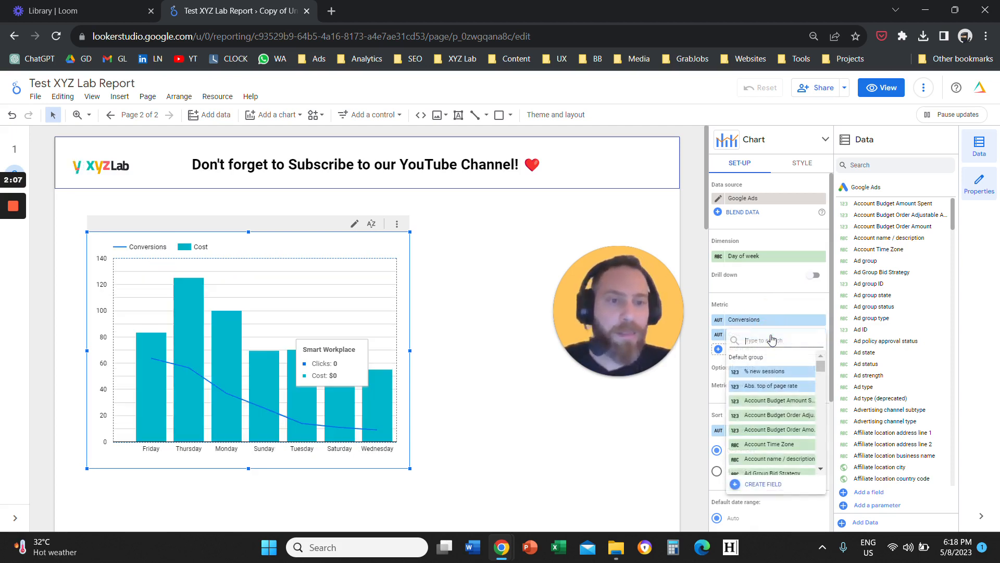
{"action": "type", "text": "rate"}
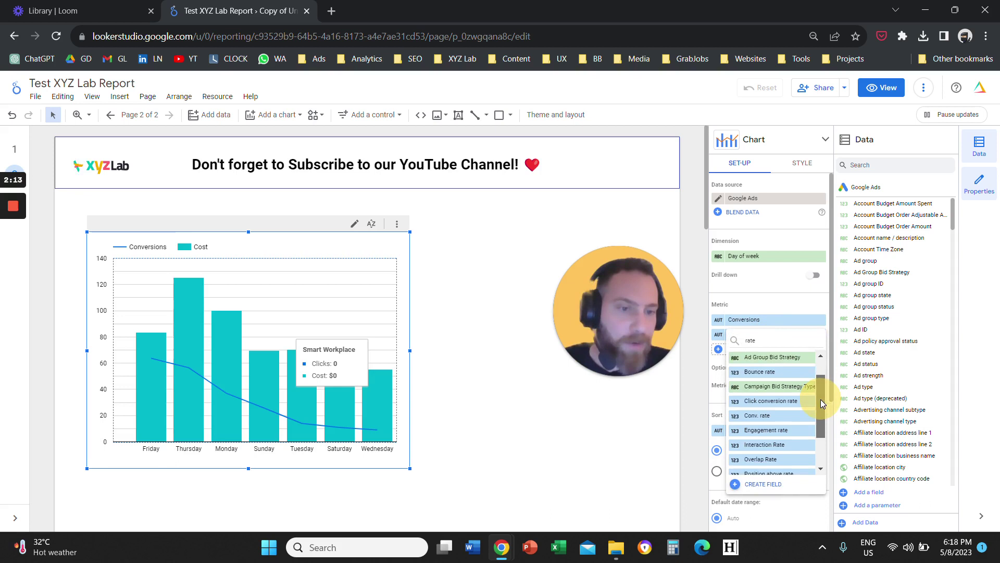
{"action": "scroll", "scroll_direction": "up", "scroll_amount": 3}
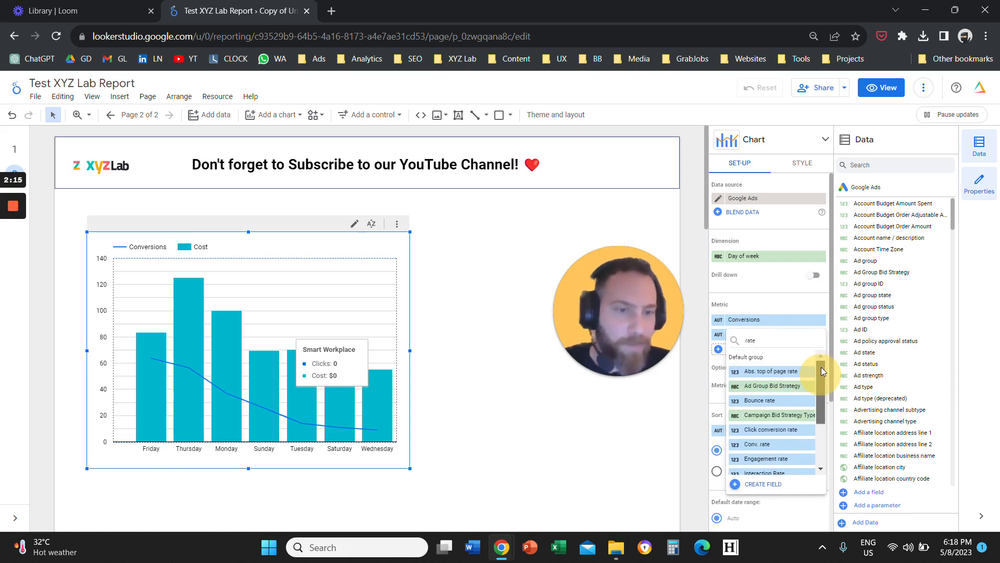
{"action": "left_click", "coordinate": [770, 429]}
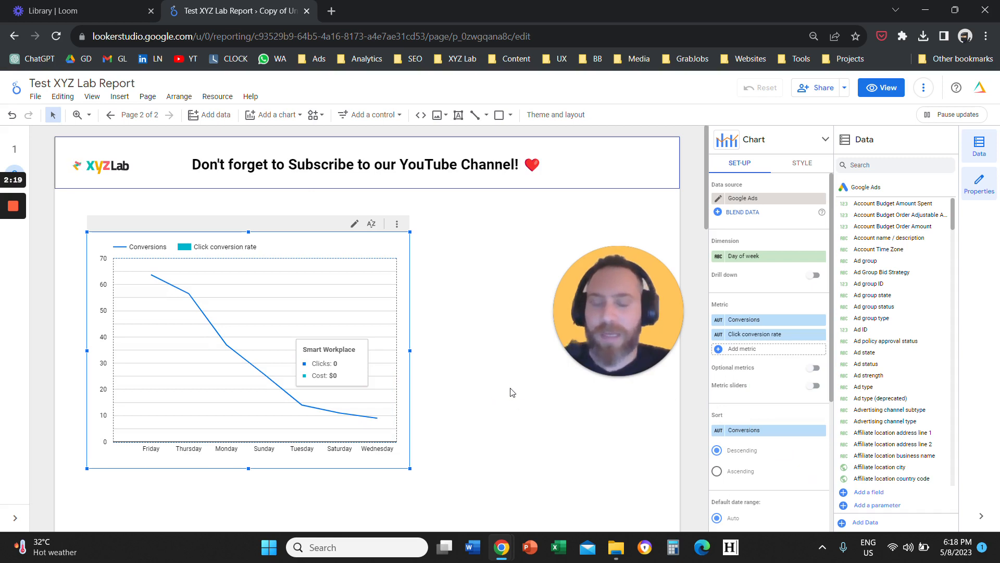
{"action": "mouse_move", "coordinate": [472, 339]}
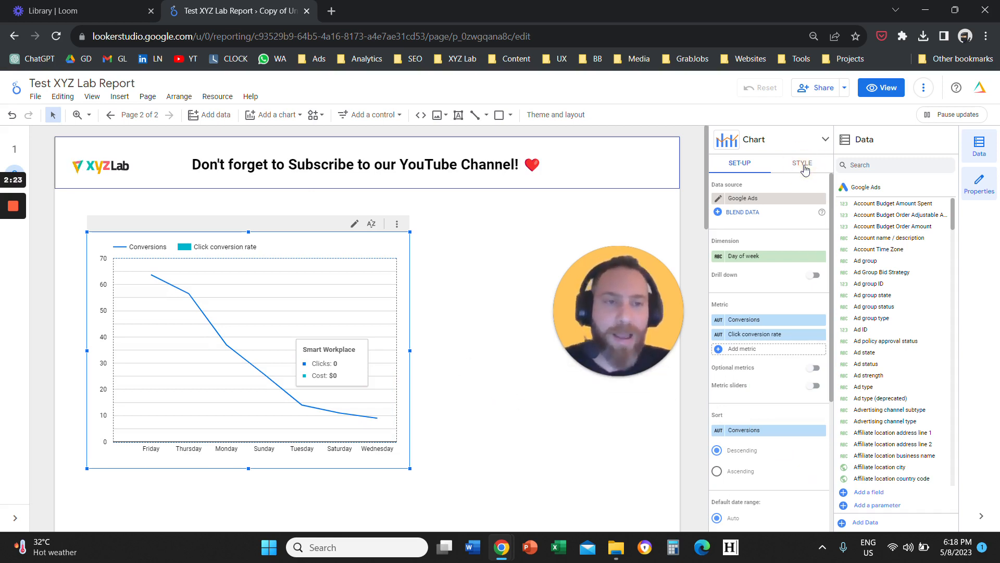
Style Conversions as bars and Click conversion rate as a line.
{"action": "left_click", "coordinate": [802, 165]}
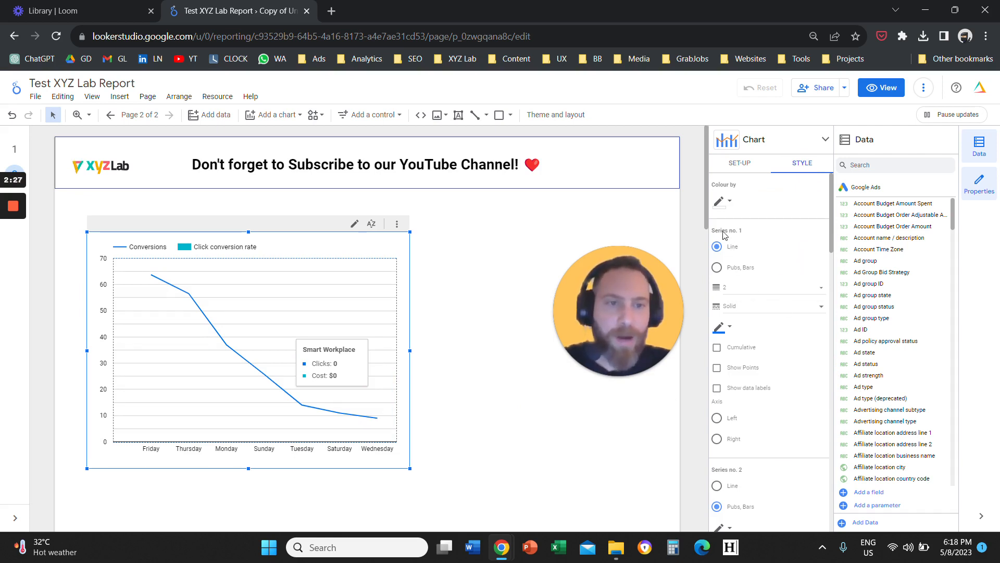
{"action": "mouse_move", "coordinate": [751, 229]}
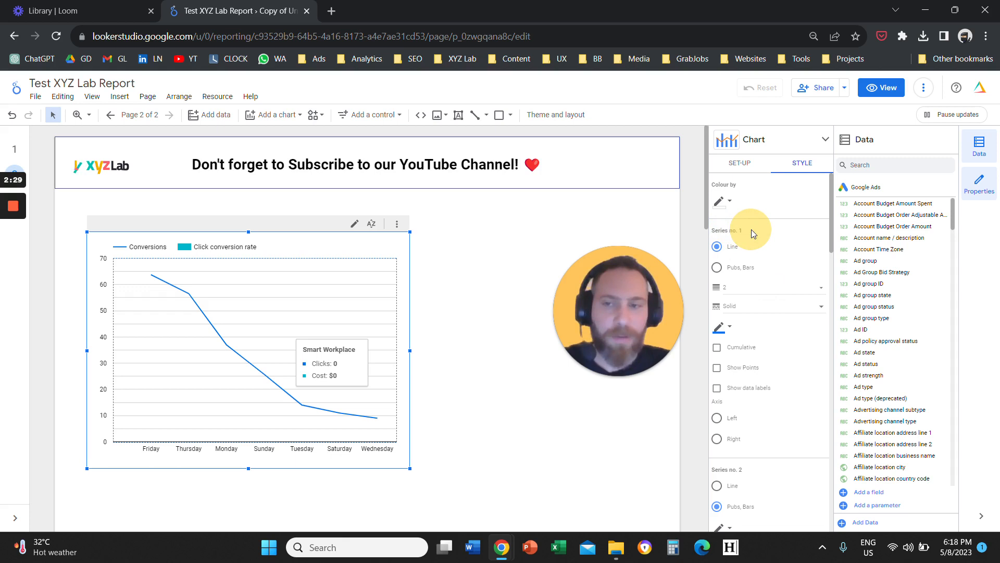
{"action": "mouse_move", "coordinate": [372, 255]}
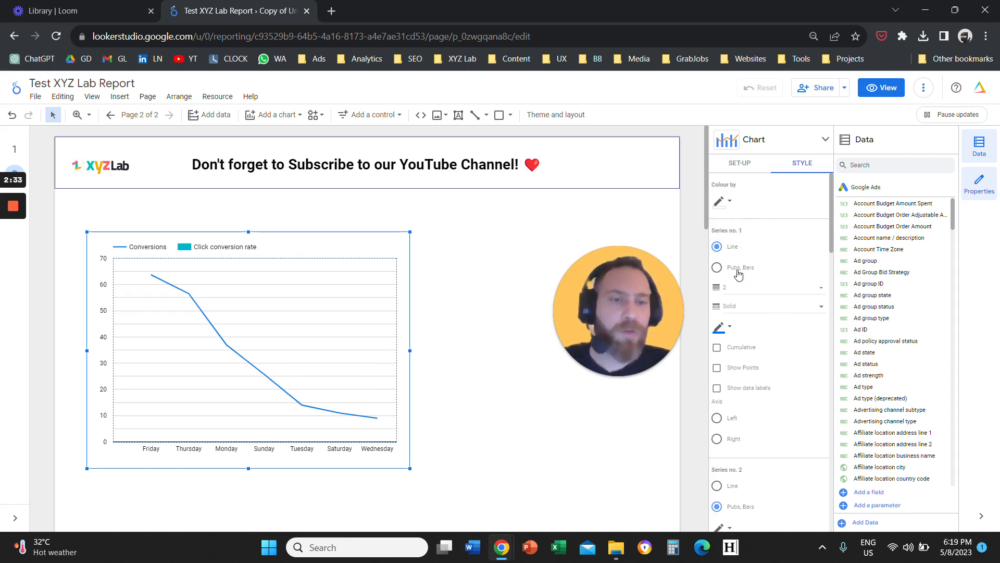
{"action": "left_click", "coordinate": [715, 268]}
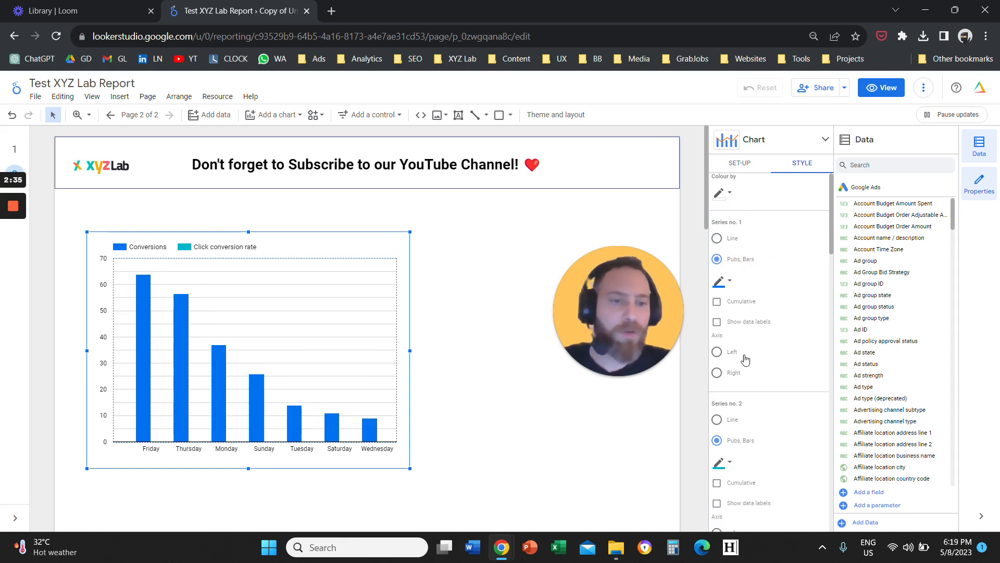
{"action": "scroll", "scroll_direction": "down", "scroll_amount": 3}
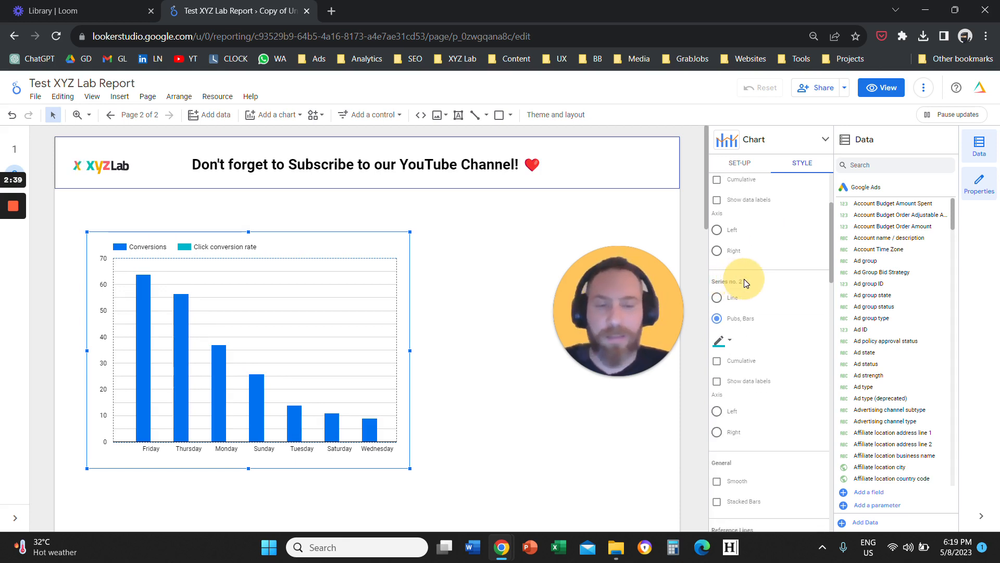
{"action": "left_click", "coordinate": [717, 298]}
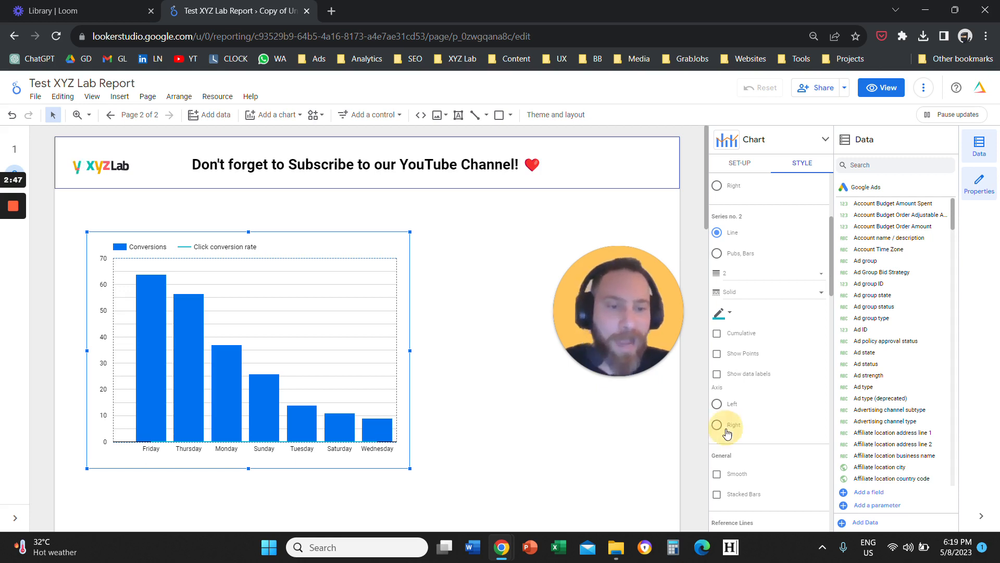
Put Click conversion rate on a right-hand axis and show value labels on the bars.
{"action": "left_click", "coordinate": [717, 425]}
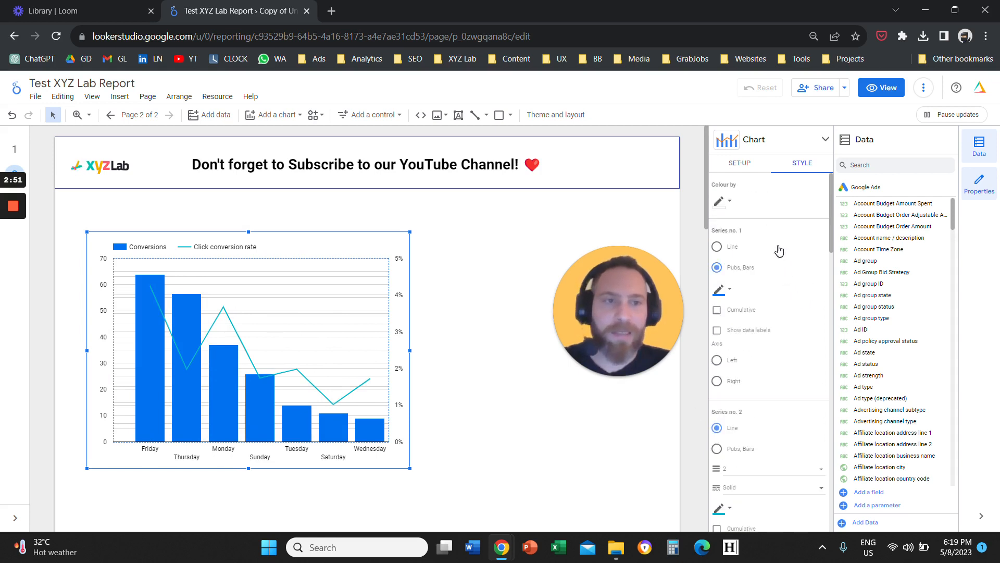
{"action": "left_click", "coordinate": [717, 331]}
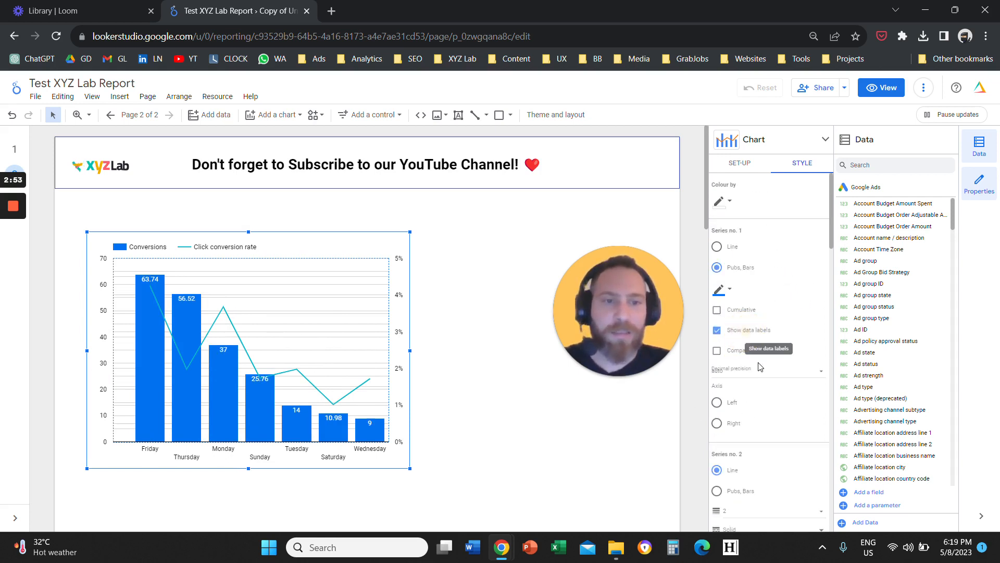
{"action": "scroll", "scroll_direction": "down", "scroll_amount": 3}
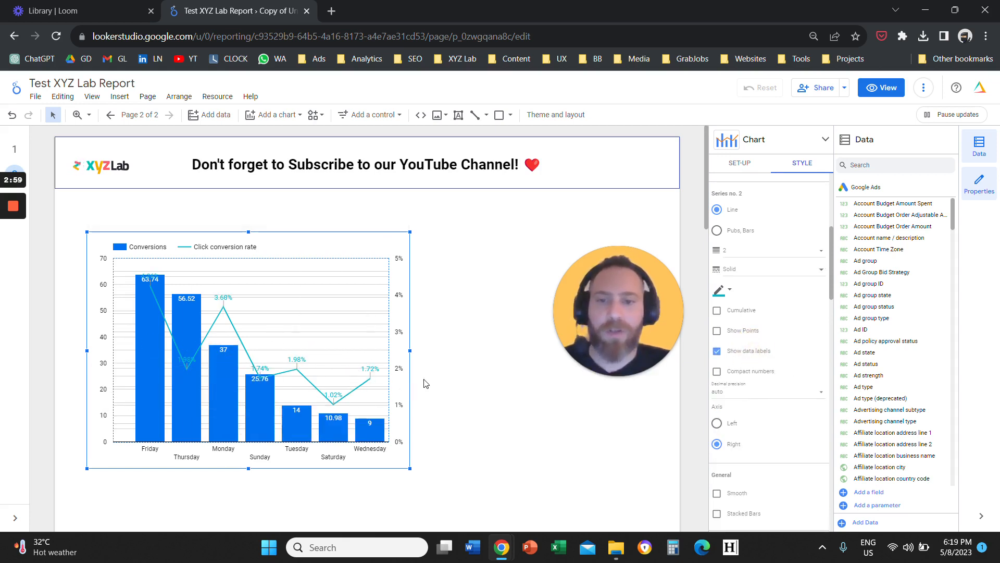
{"action": "scroll", "scroll_direction": "down", "scroll_amount": 3}
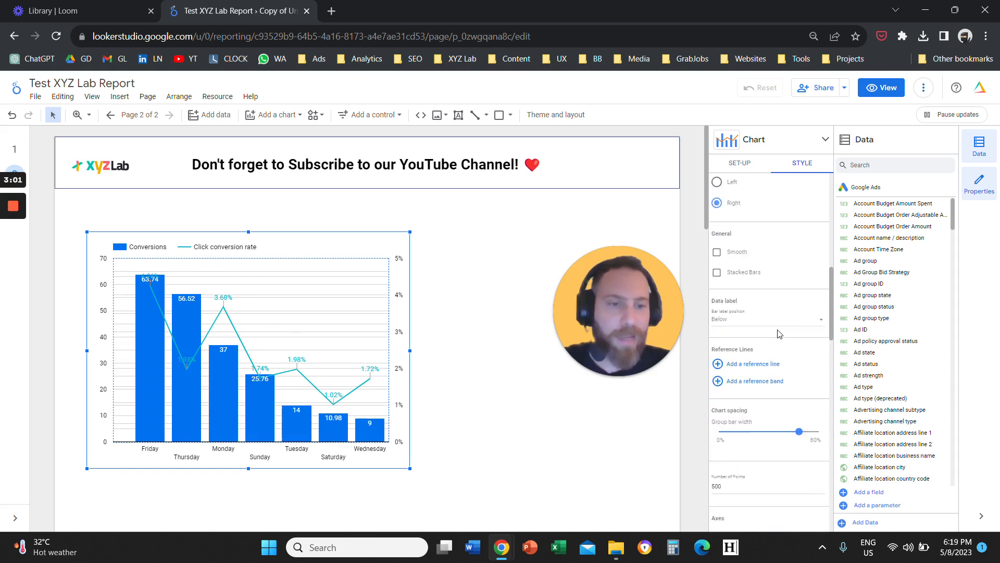
{"action": "scroll", "scroll_direction": "down", "scroll_amount": 3}
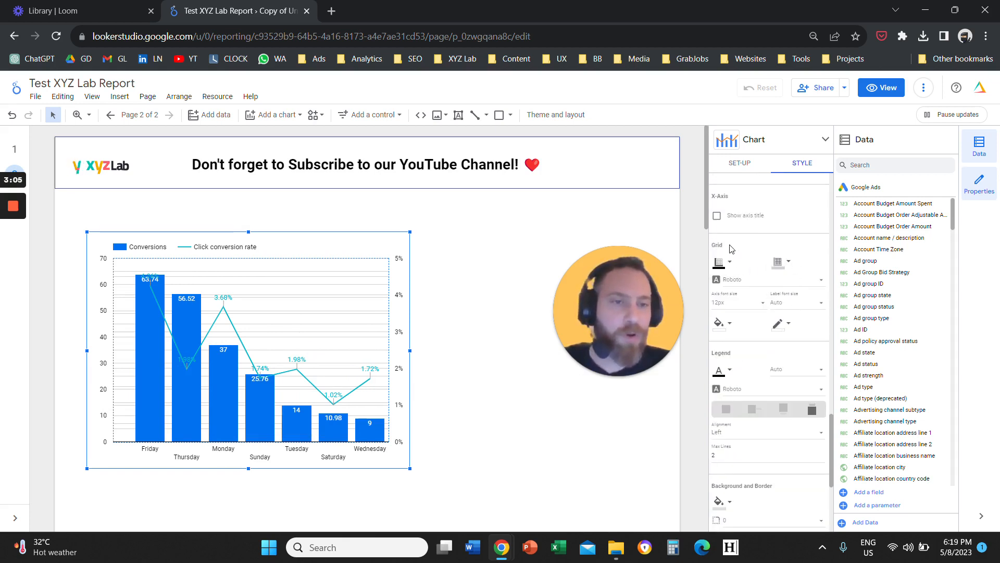
Enlarge the combo chart on the page and return to its Setup settings.
{"action": "left_click", "coordinate": [718, 263]}
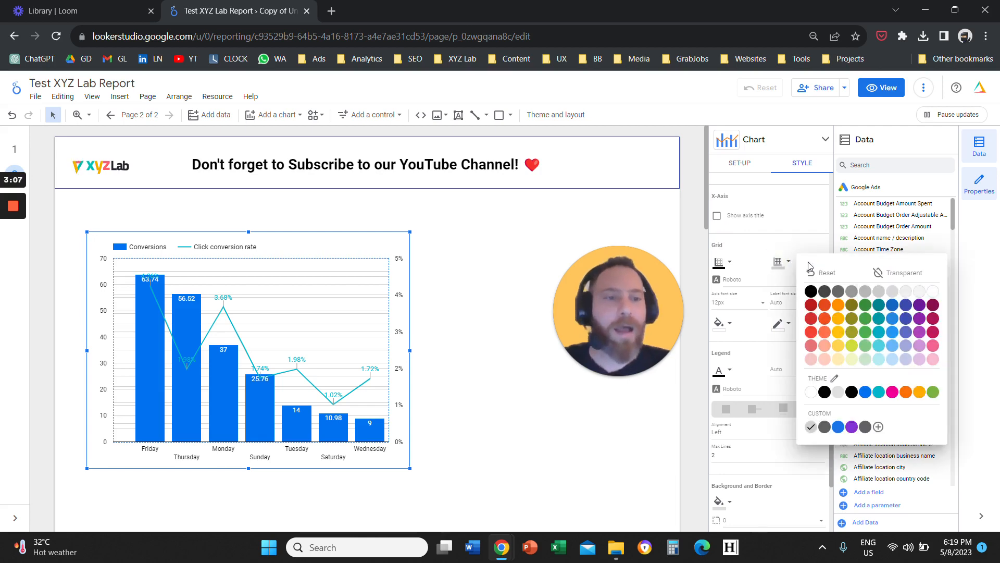
{"action": "left_click", "coordinate": [405, 477]}
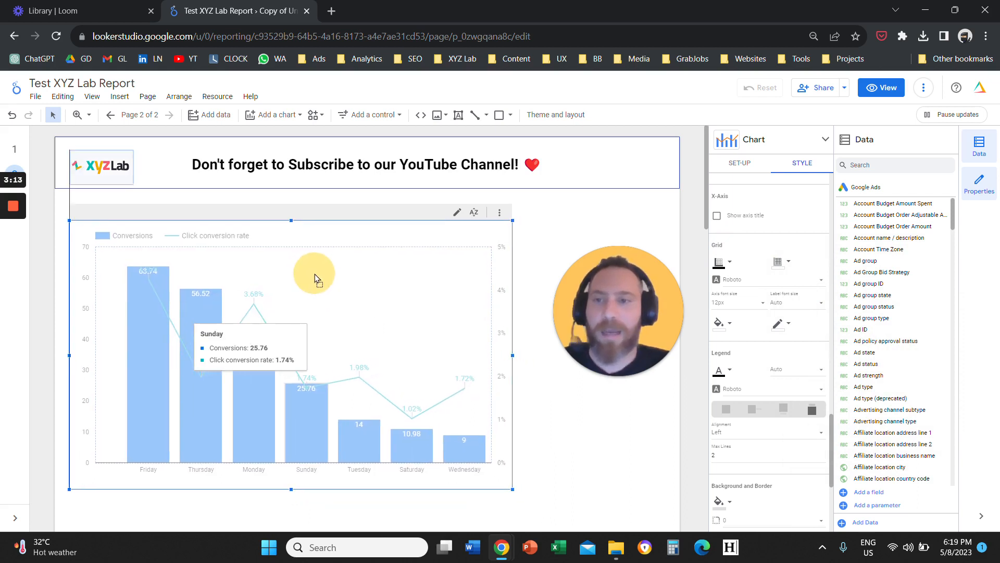
{"action": "mouse_move", "coordinate": [581, 491]}
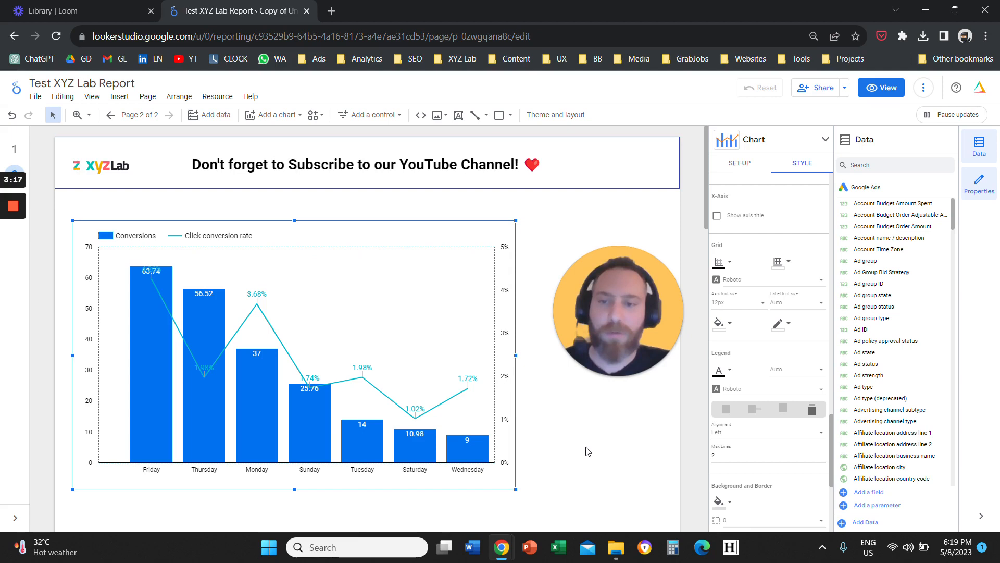
{"action": "mouse_move", "coordinate": [536, 421]}
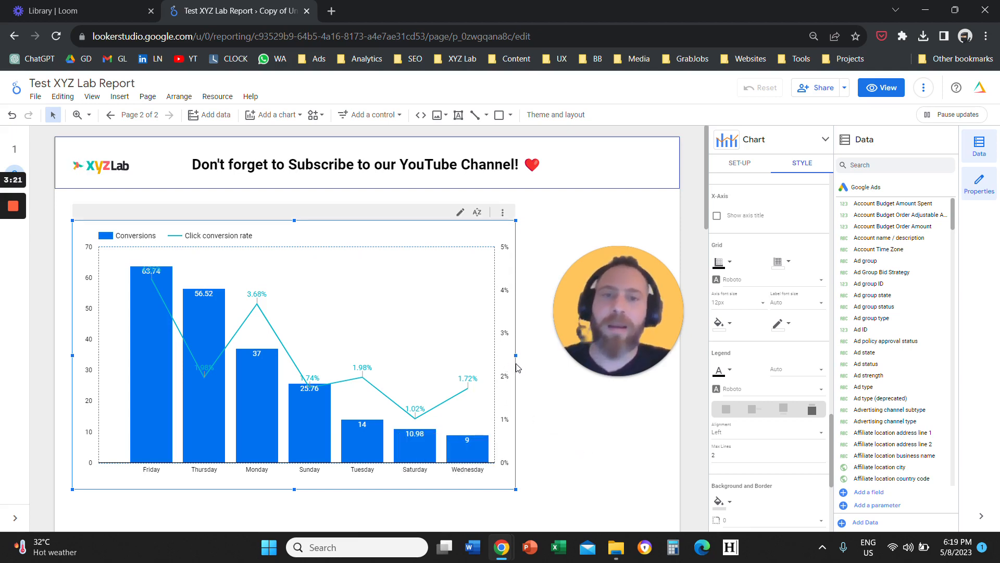
{"action": "left_click", "coordinate": [739, 164]}
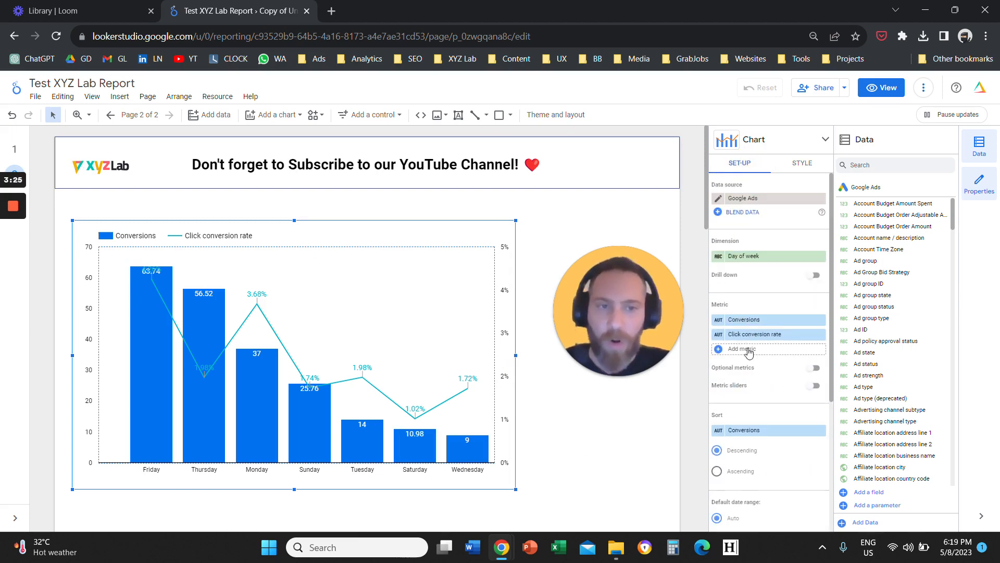
{"action": "mouse_move", "coordinate": [772, 311]}
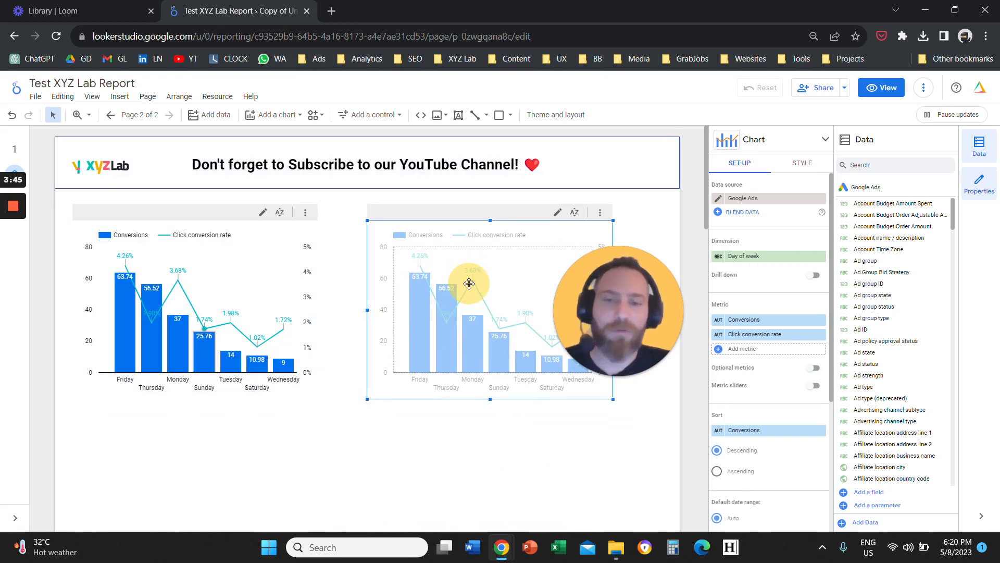
{"action": "mouse_move", "coordinate": [685, 408]}
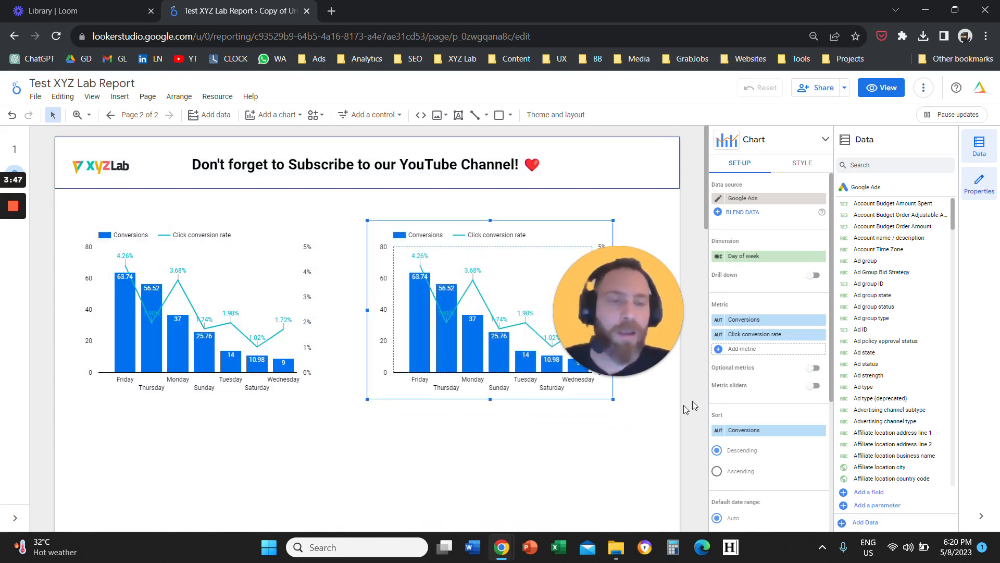
Set the copied combo chart's dimension to Hour of day and sort it by hour ascending.
{"action": "left_click", "coordinate": [752, 256]}
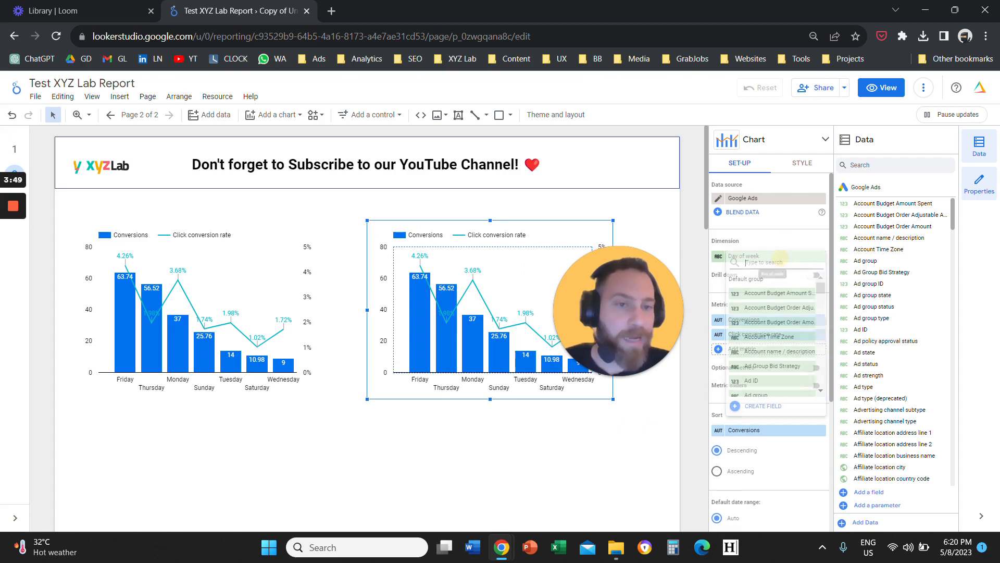
{"action": "type", "text": "hour"}
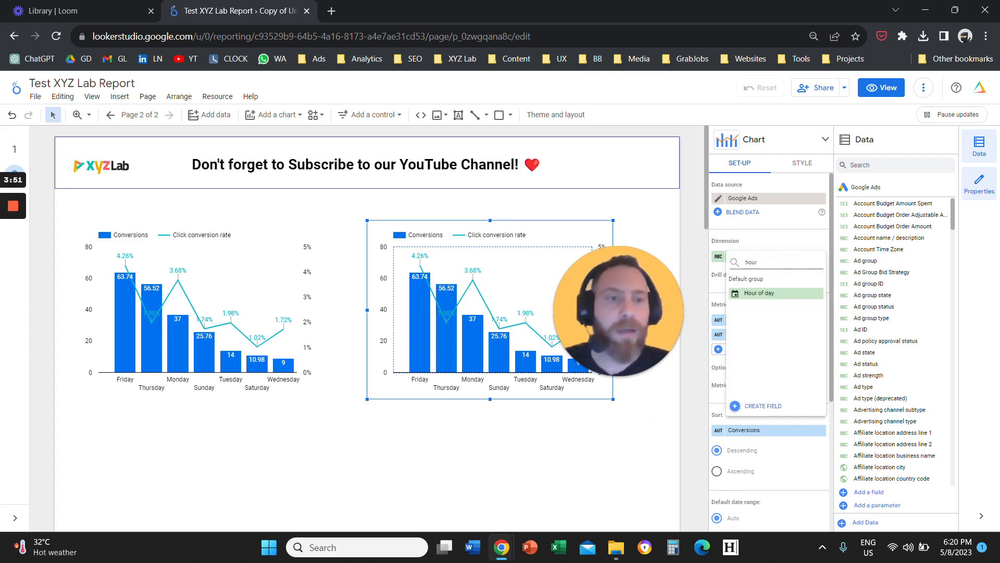
{"action": "left_click", "coordinate": [759, 293]}
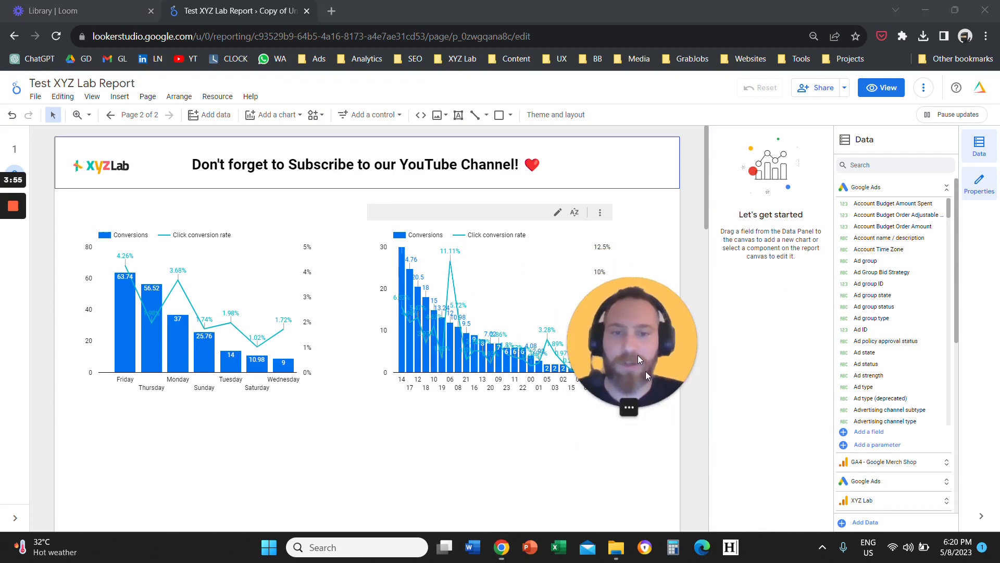
{"action": "left_click", "coordinate": [491, 306]}
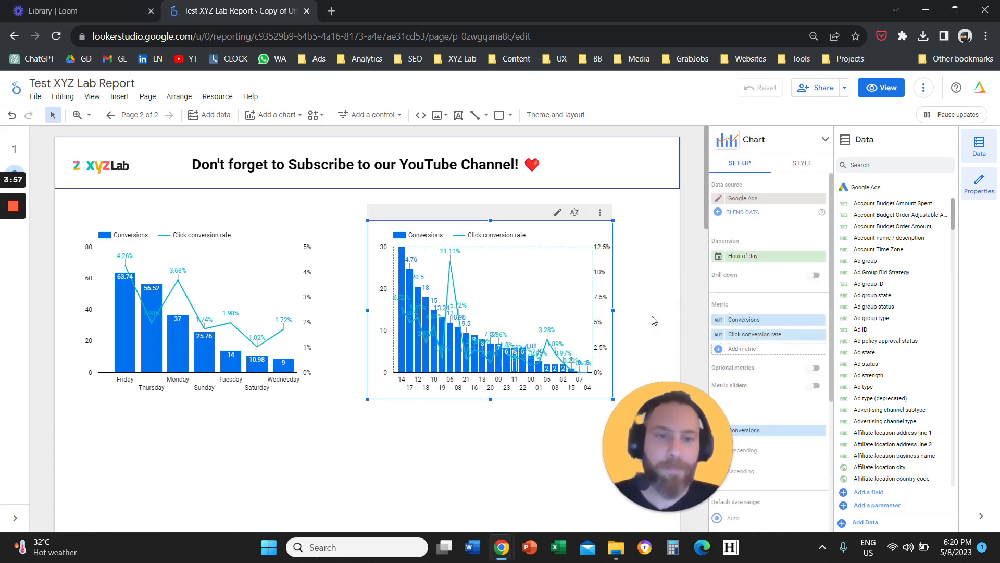
{"action": "left_click", "coordinate": [741, 348]}
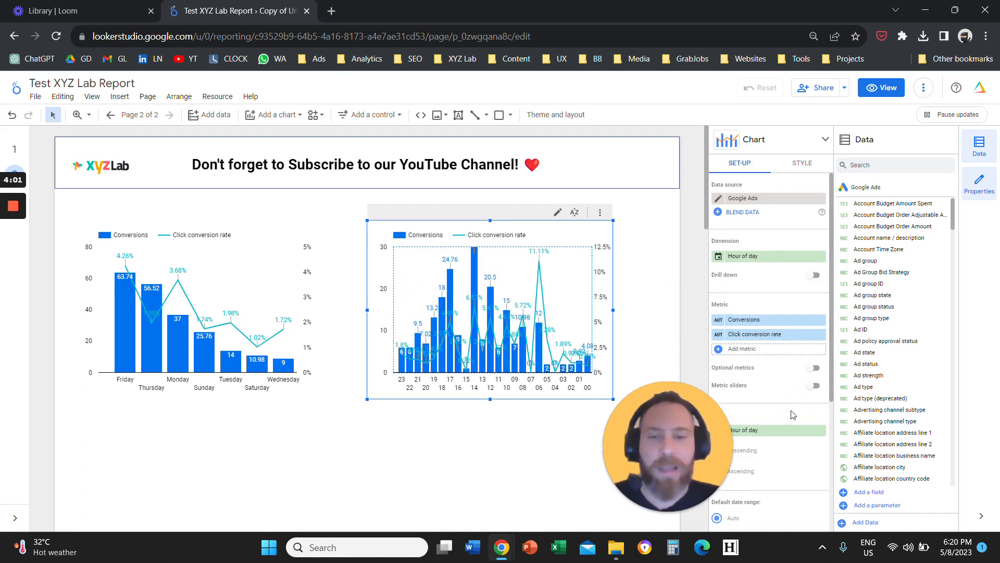
{"action": "mouse_move", "coordinate": [751, 474]}
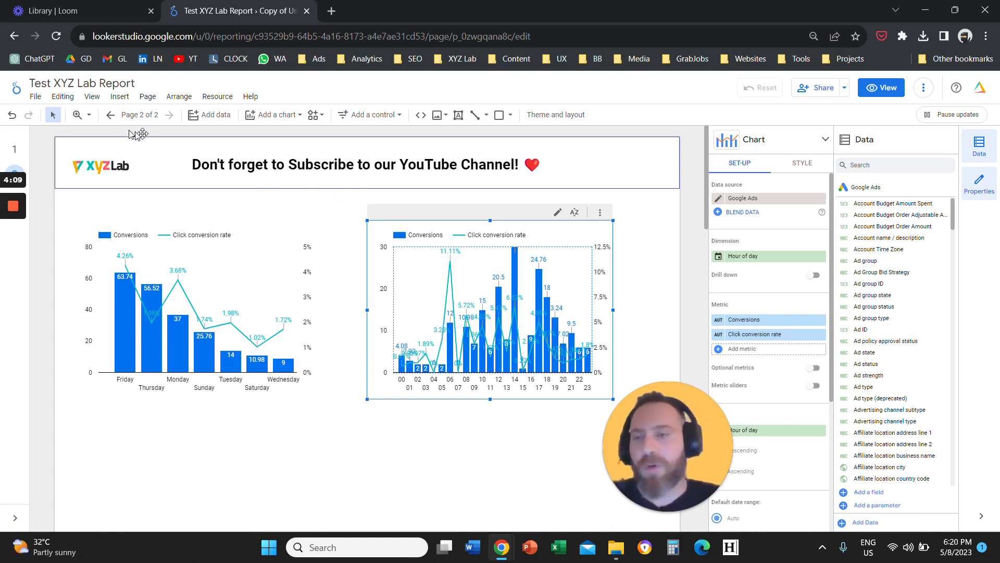
Insert a column chart of Click conversion rate by Hour of day below the day-of-week chart.
{"action": "left_click", "coordinate": [119, 96]}
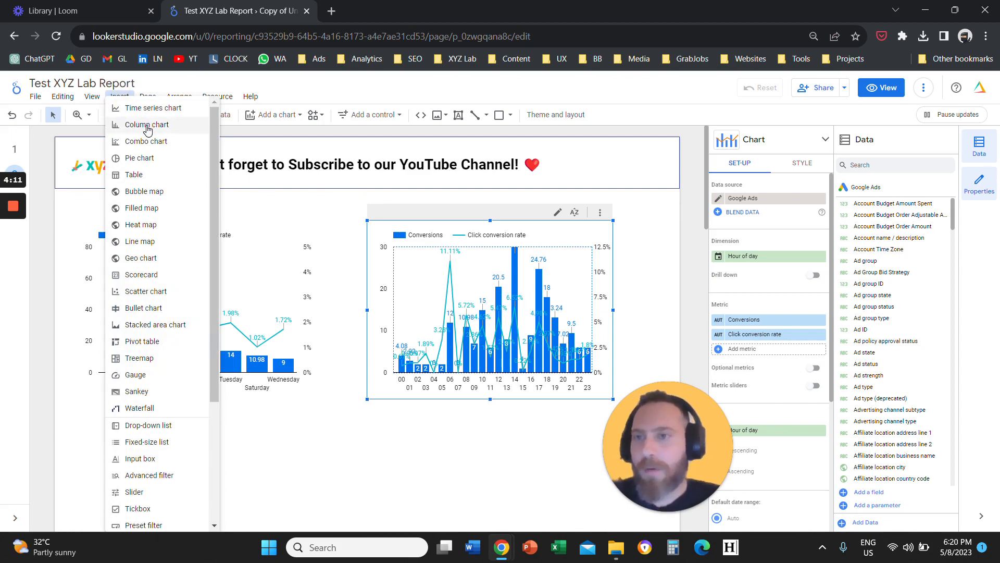
{"action": "left_click", "coordinate": [146, 124]}
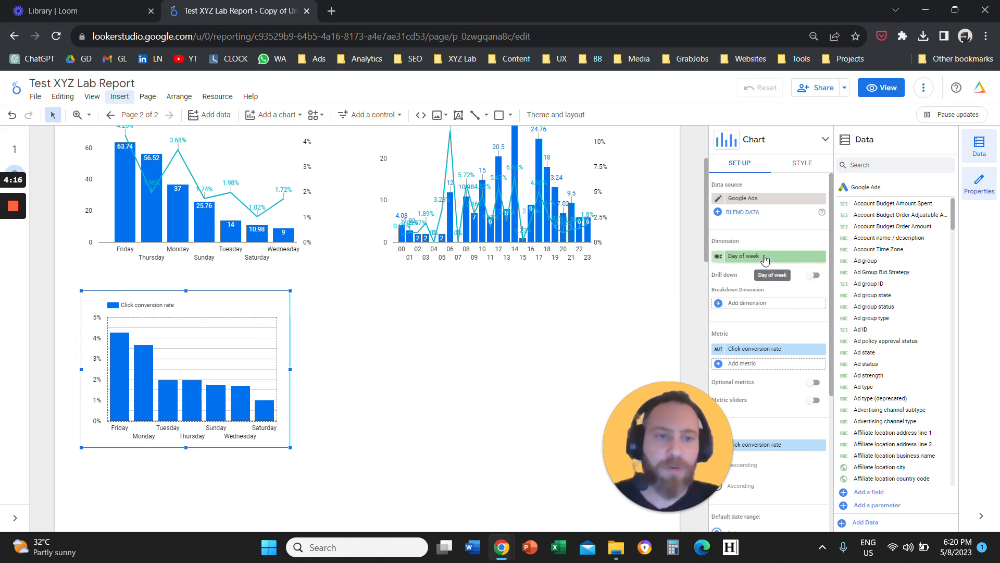
{"action": "type", "text": "hour"}
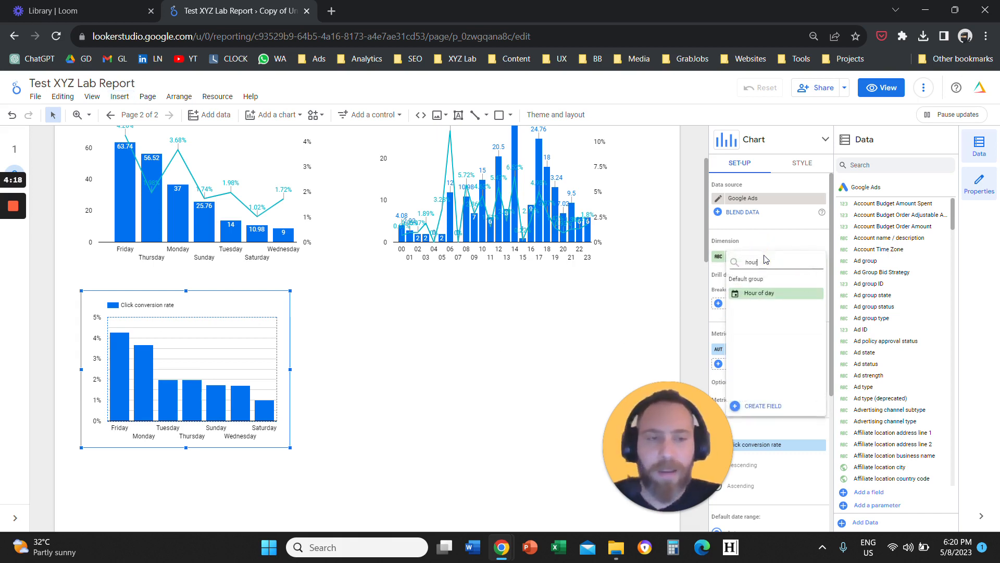
{"action": "left_click", "coordinate": [758, 293]}
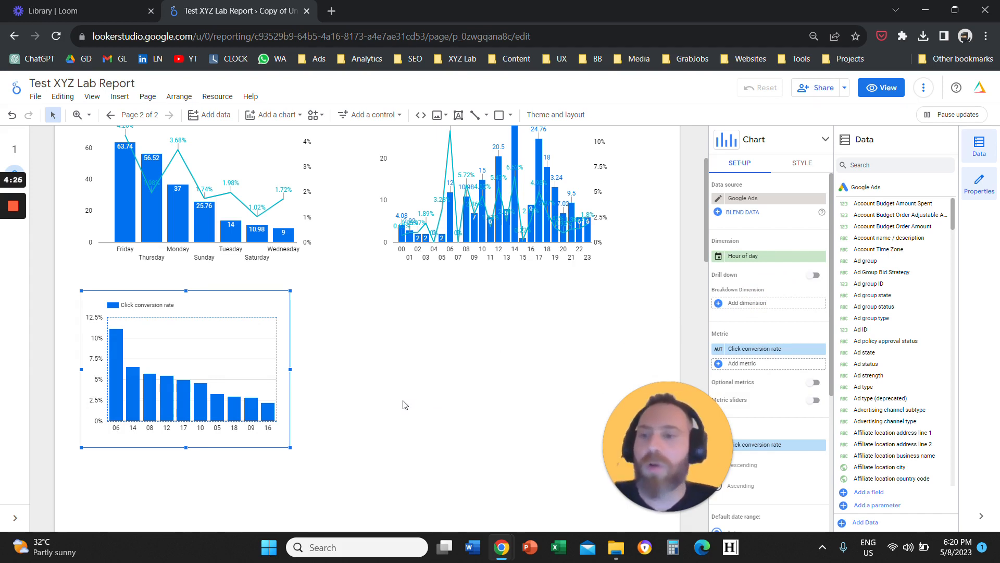
{"action": "mouse_move", "coordinate": [695, 312]}
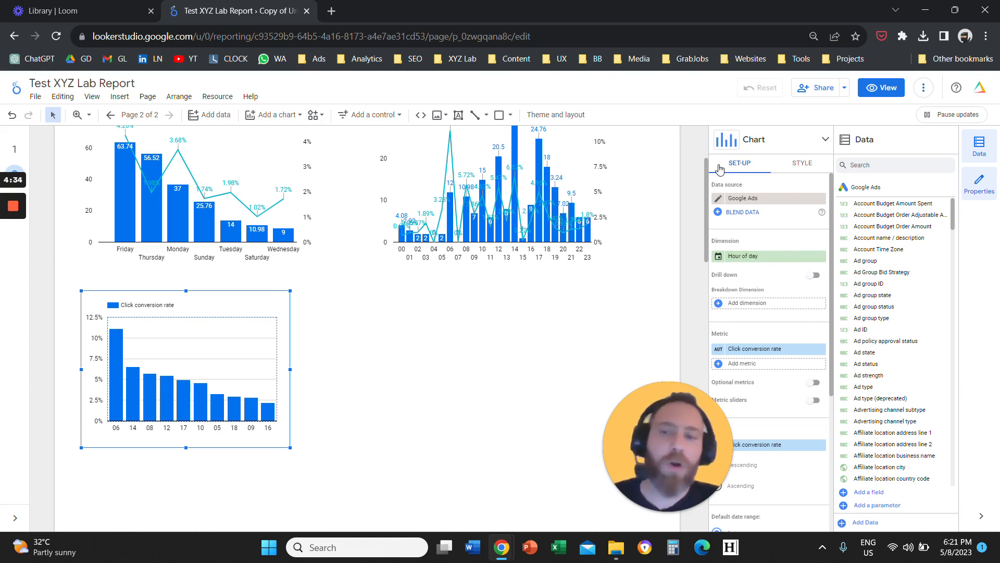
{"action": "mouse_move", "coordinate": [312, 371]}
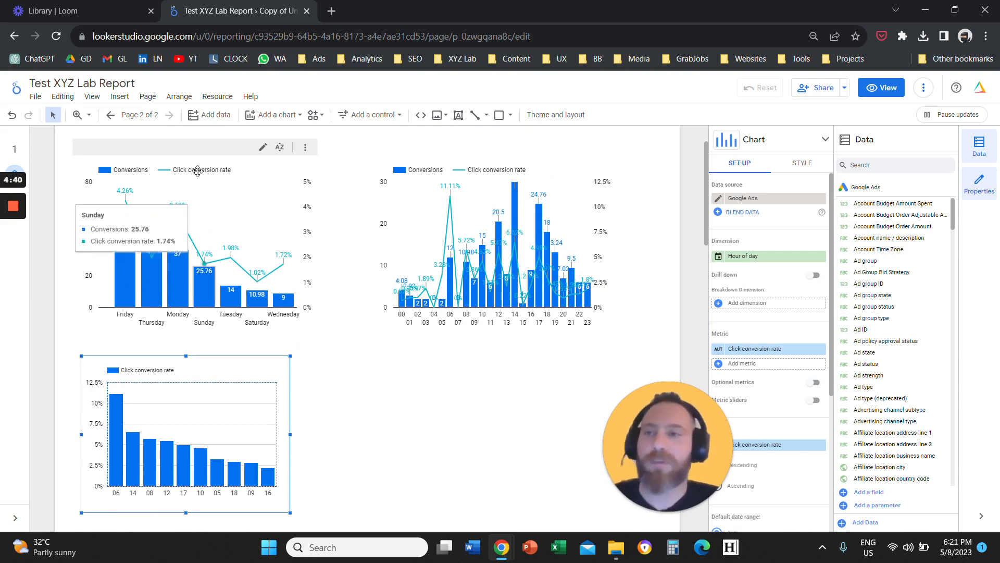
Insert a pie chart of Conversions by Day of week beside the column chart.
{"action": "left_click", "coordinate": [118, 96]}
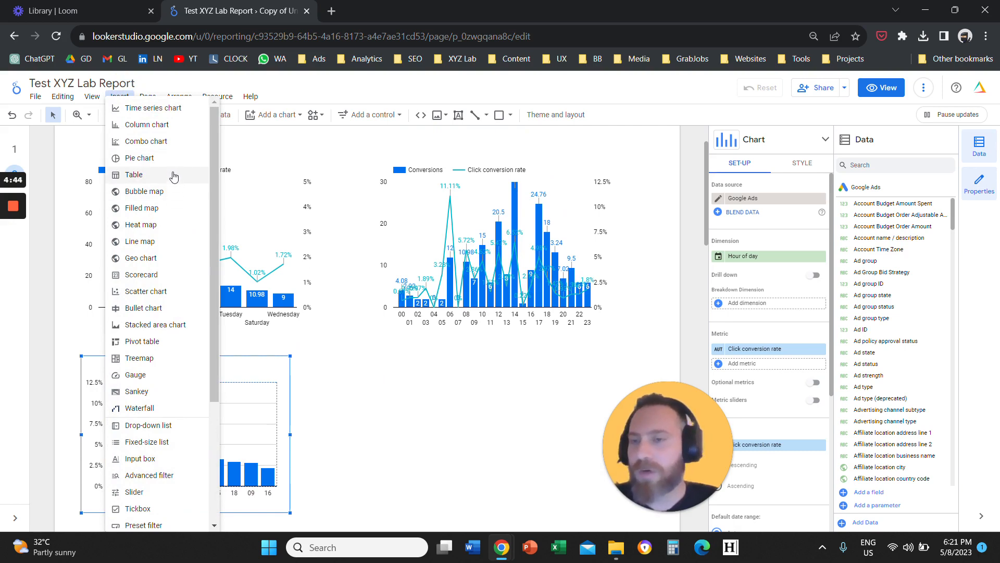
{"action": "left_click", "coordinate": [140, 157]}
{"action": "type", "text": "conver"}
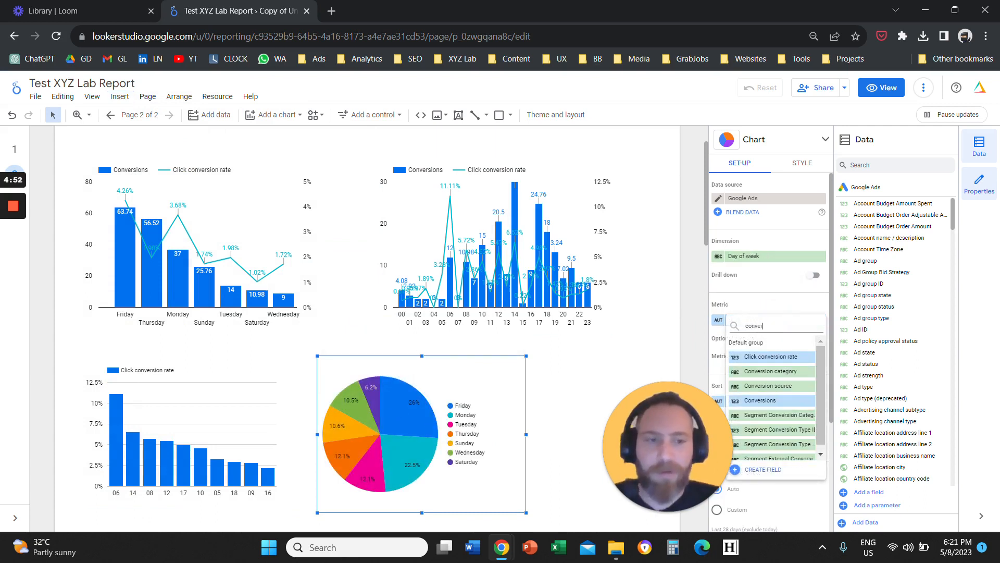
{"action": "left_click", "coordinate": [760, 400]}
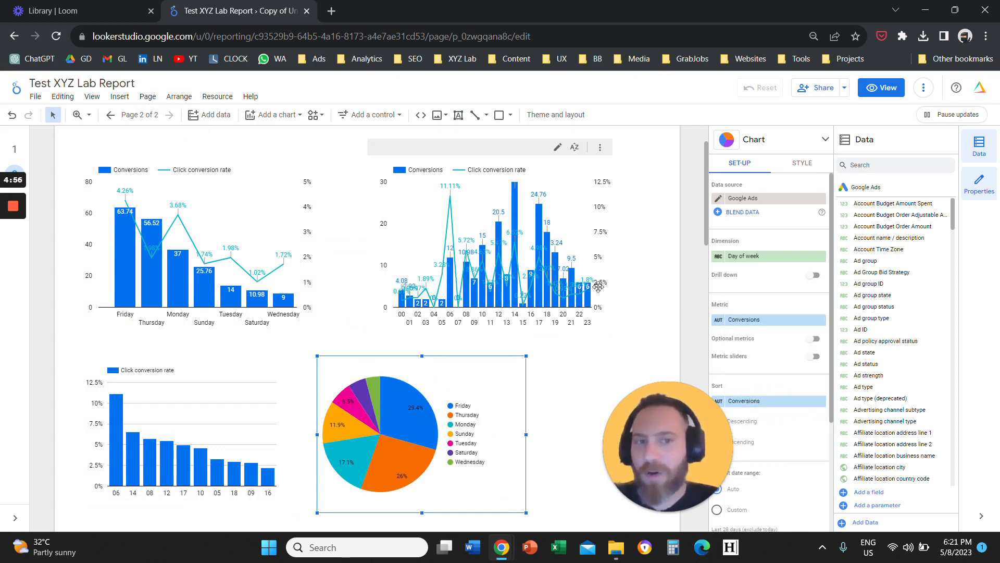
{"action": "mouse_move", "coordinate": [768, 256]}
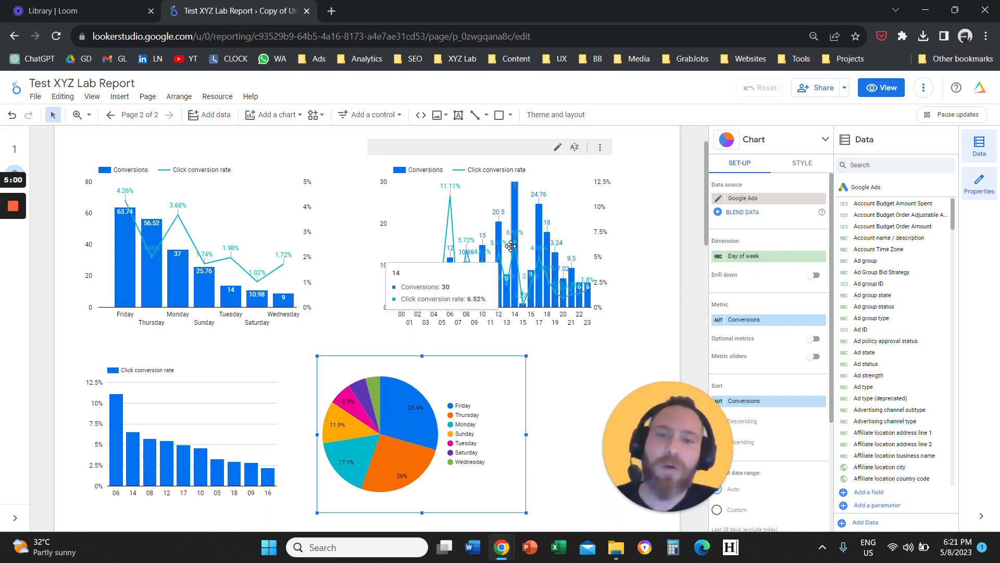
{"action": "mouse_move", "coordinate": [324, 277]}
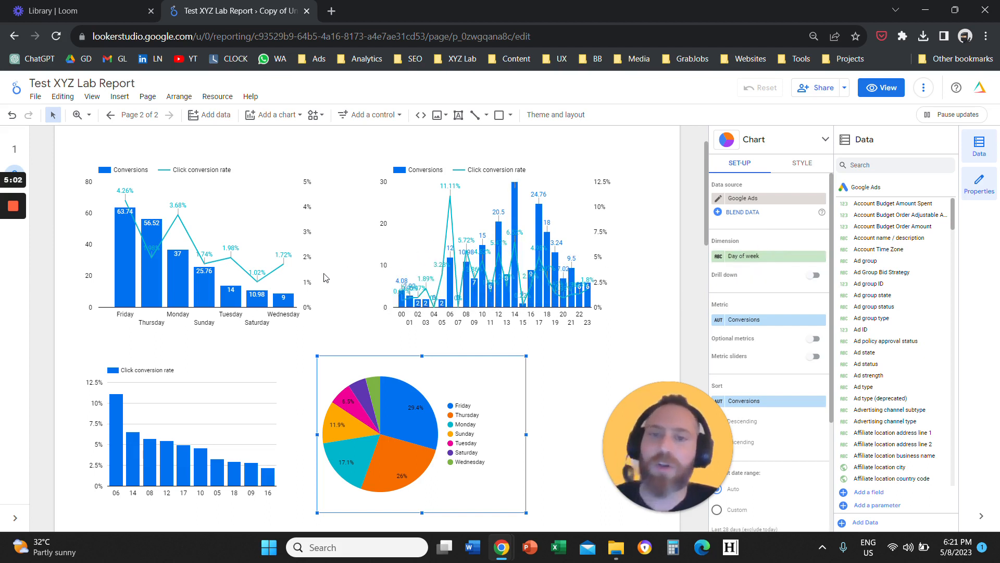
{"action": "scroll", "scroll_direction": "up", "scroll_amount": 3}
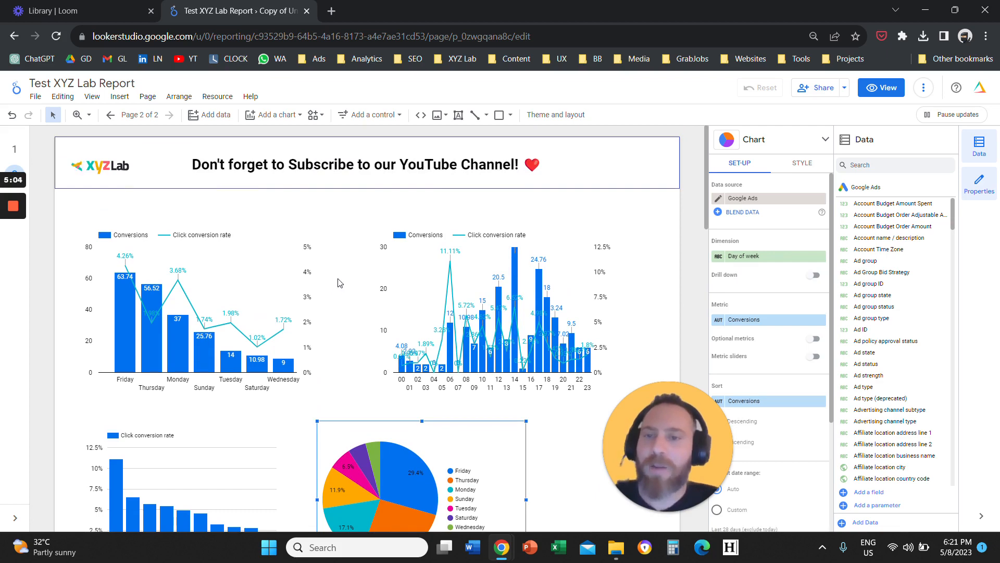
Add a Day of week drop-down filter control with Clicks as its metric.
{"action": "left_click", "coordinate": [119, 96]}
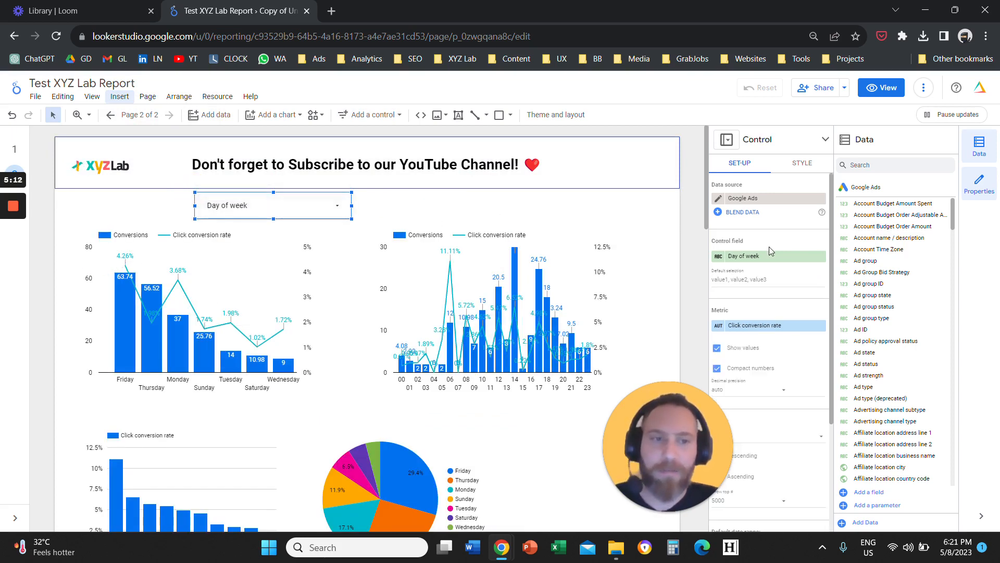
{"action": "left_click", "coordinate": [767, 325]}
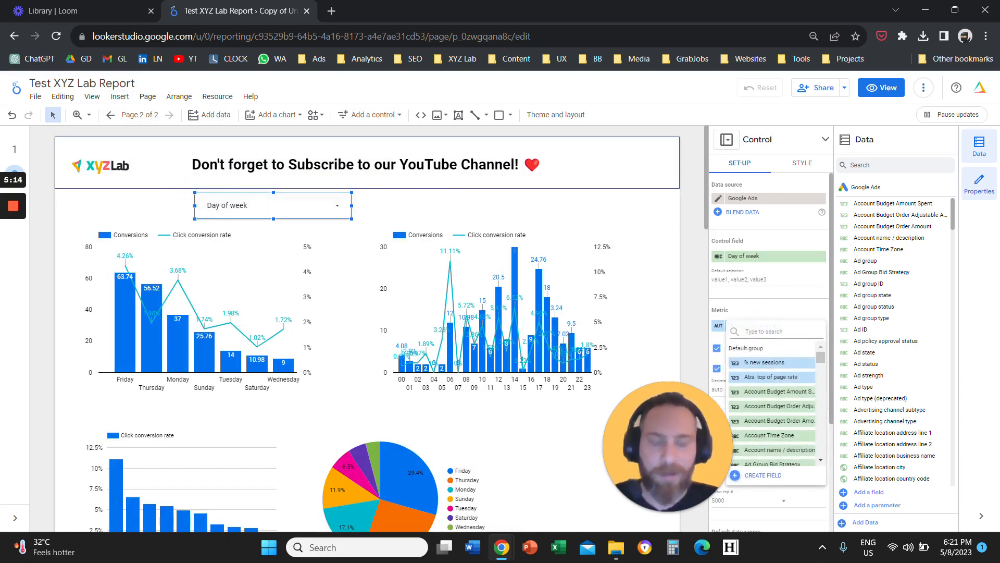
{"action": "type", "text": "clicks"}
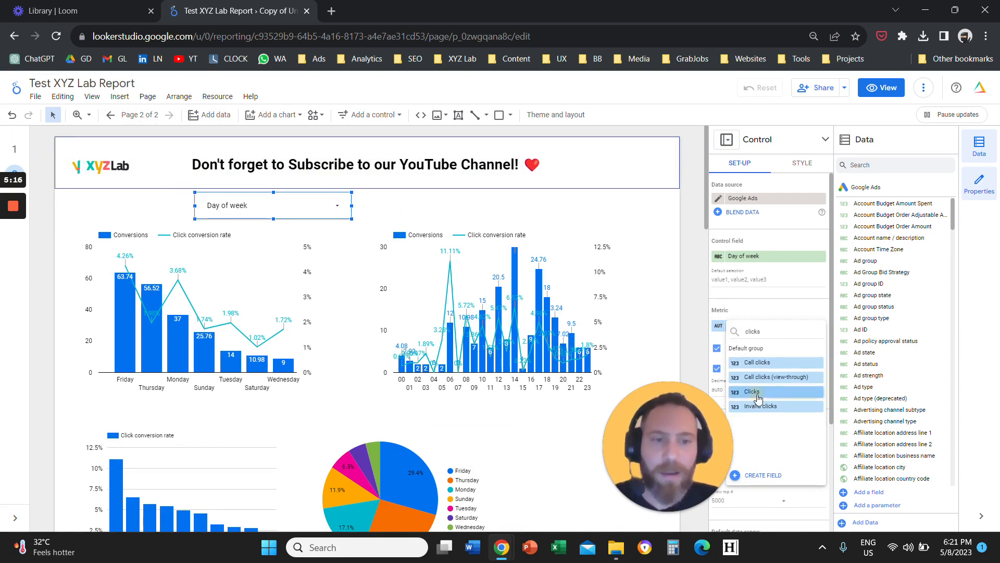
{"action": "left_click", "coordinate": [752, 391]}
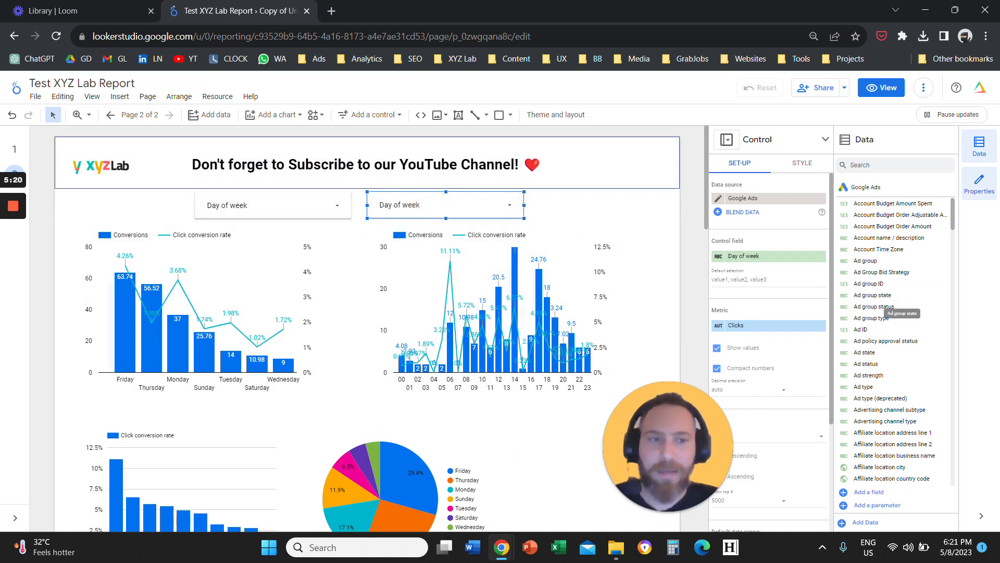
Duplicate the control as a second filter on Hour of day.
{"action": "type", "text": "hou"}
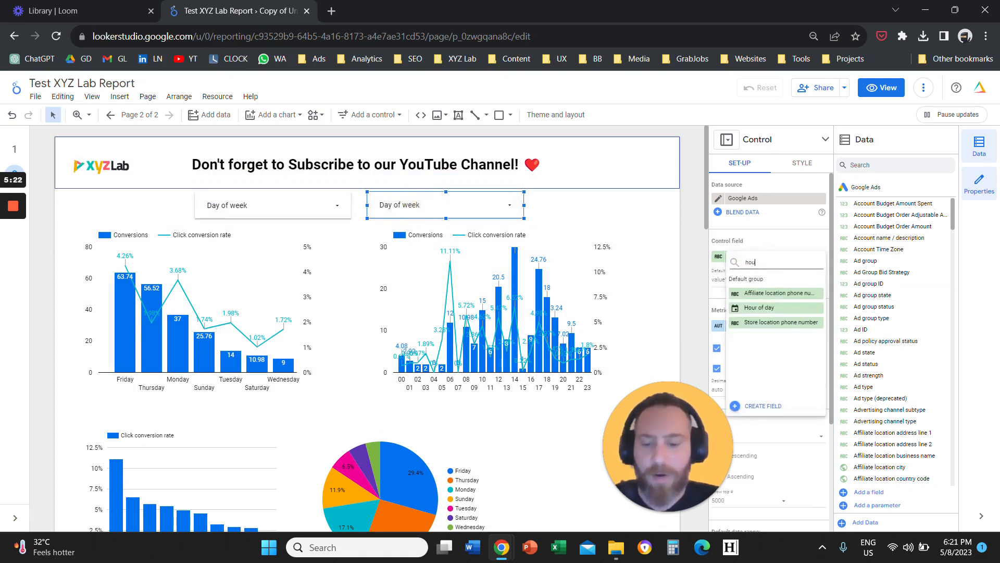
{"action": "left_click", "coordinate": [761, 307]}
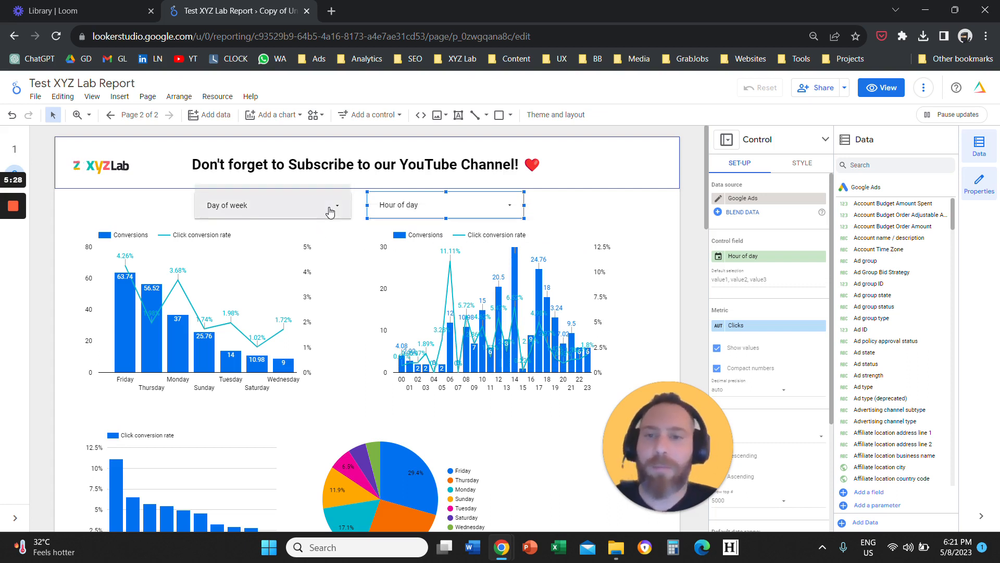
Set the Day of week filter to Sunday only so all charts show Sunday's data.
{"action": "left_click", "coordinate": [272, 204]}
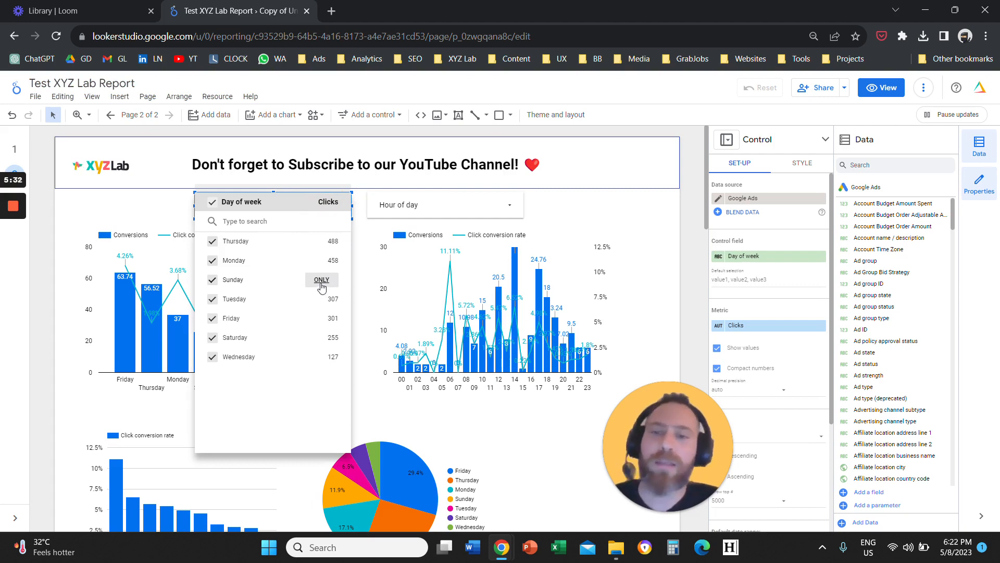
{"action": "left_click", "coordinate": [321, 279]}
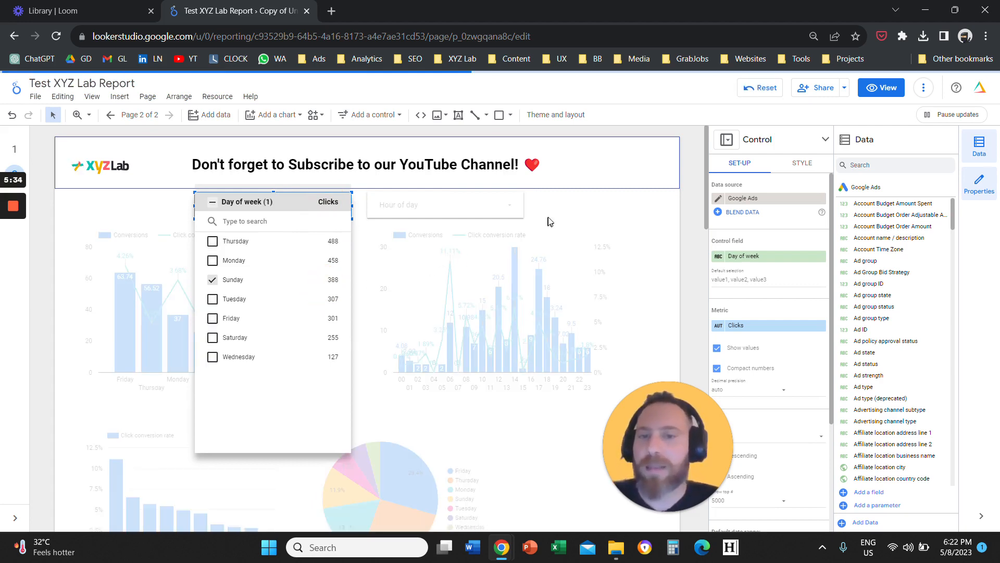
{"action": "left_click", "coordinate": [564, 206]}
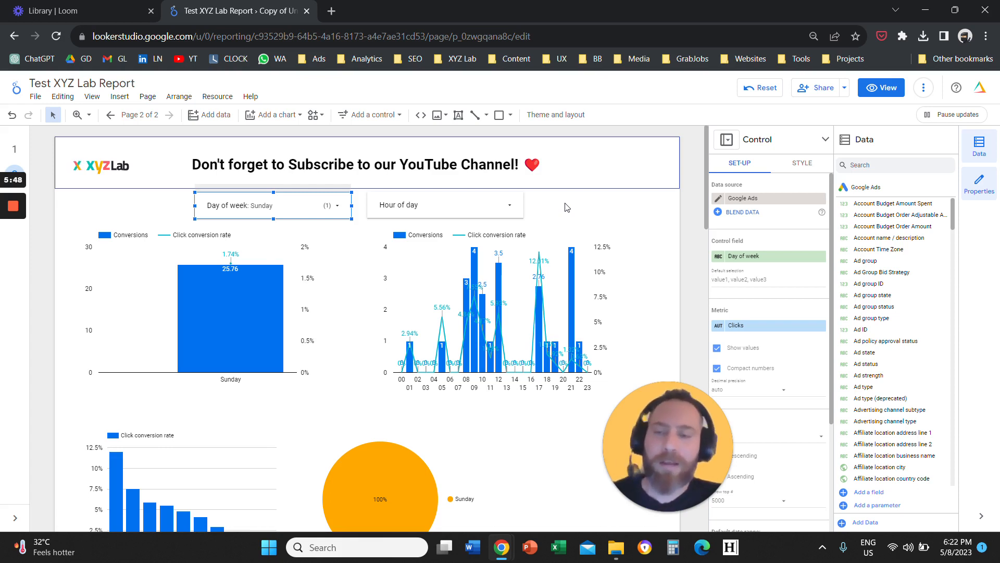
{"action": "mouse_move", "coordinate": [561, 207]}
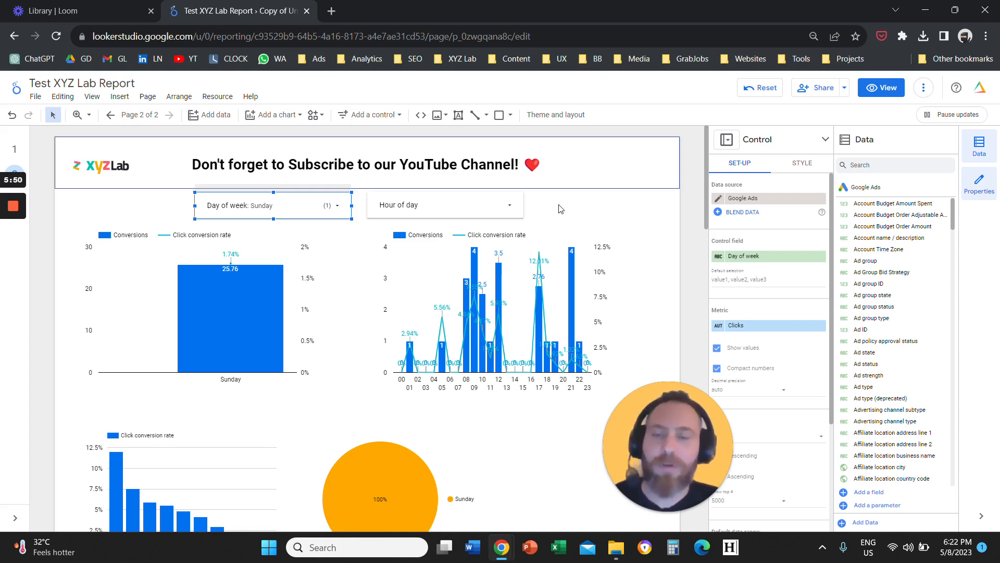